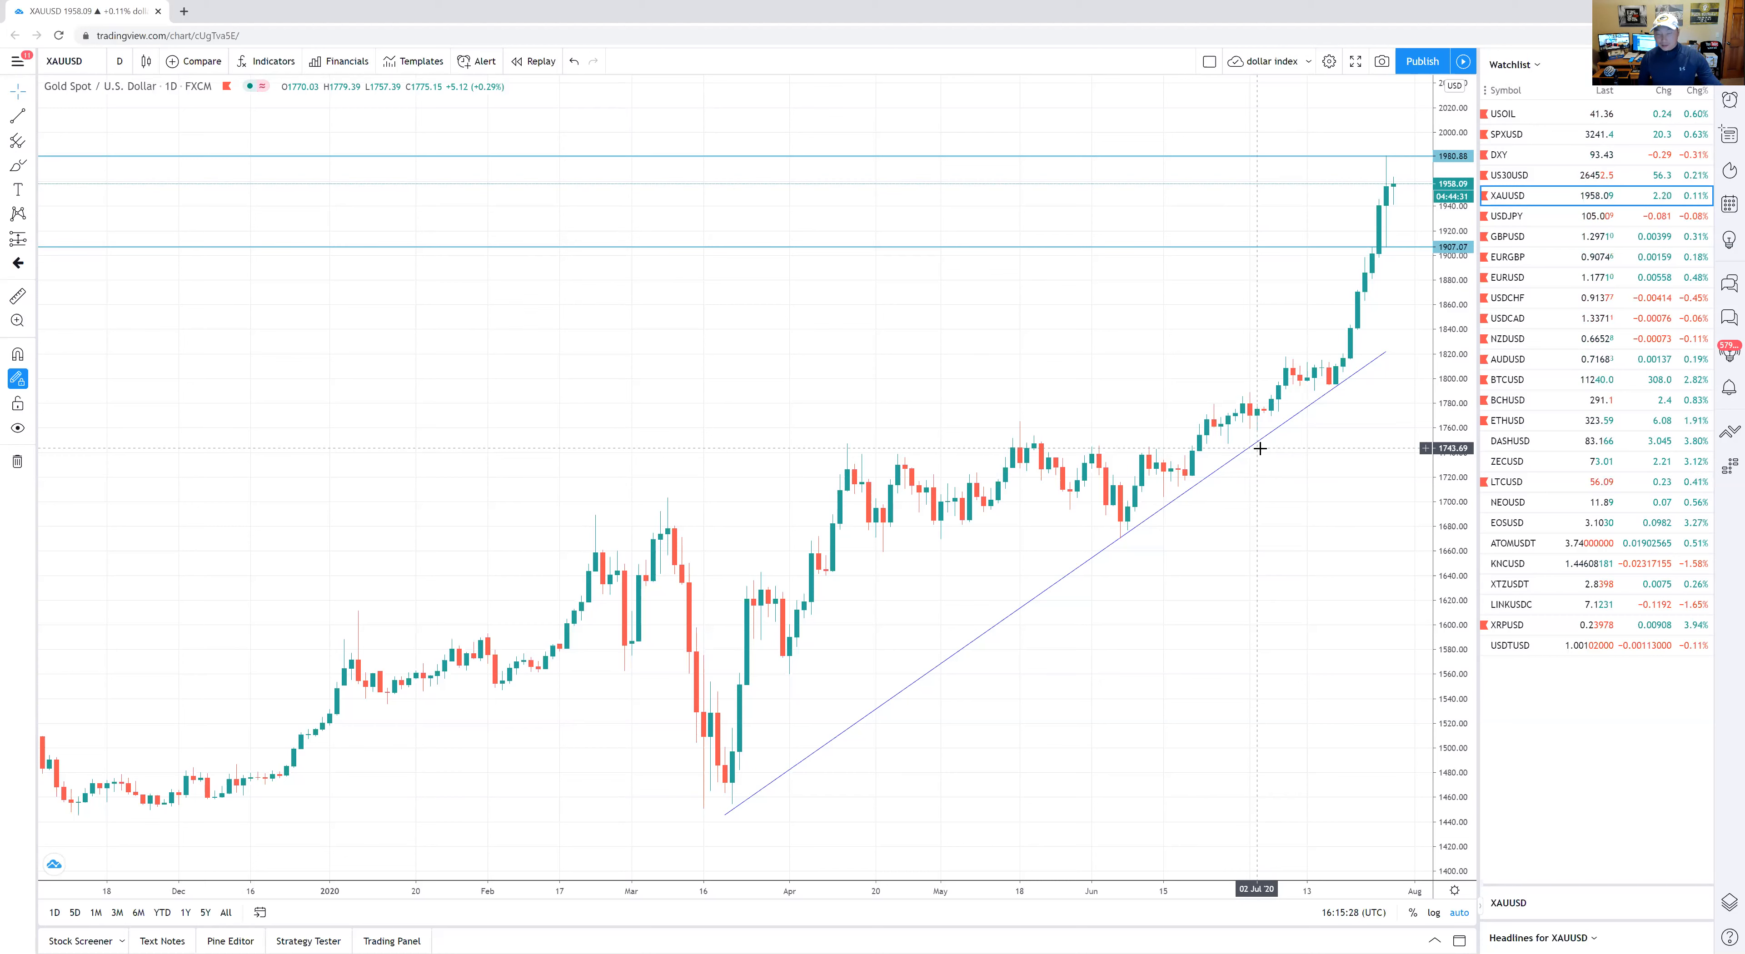
- Change the gold spot chart interval from daily to 1 month candles
click(118, 61)
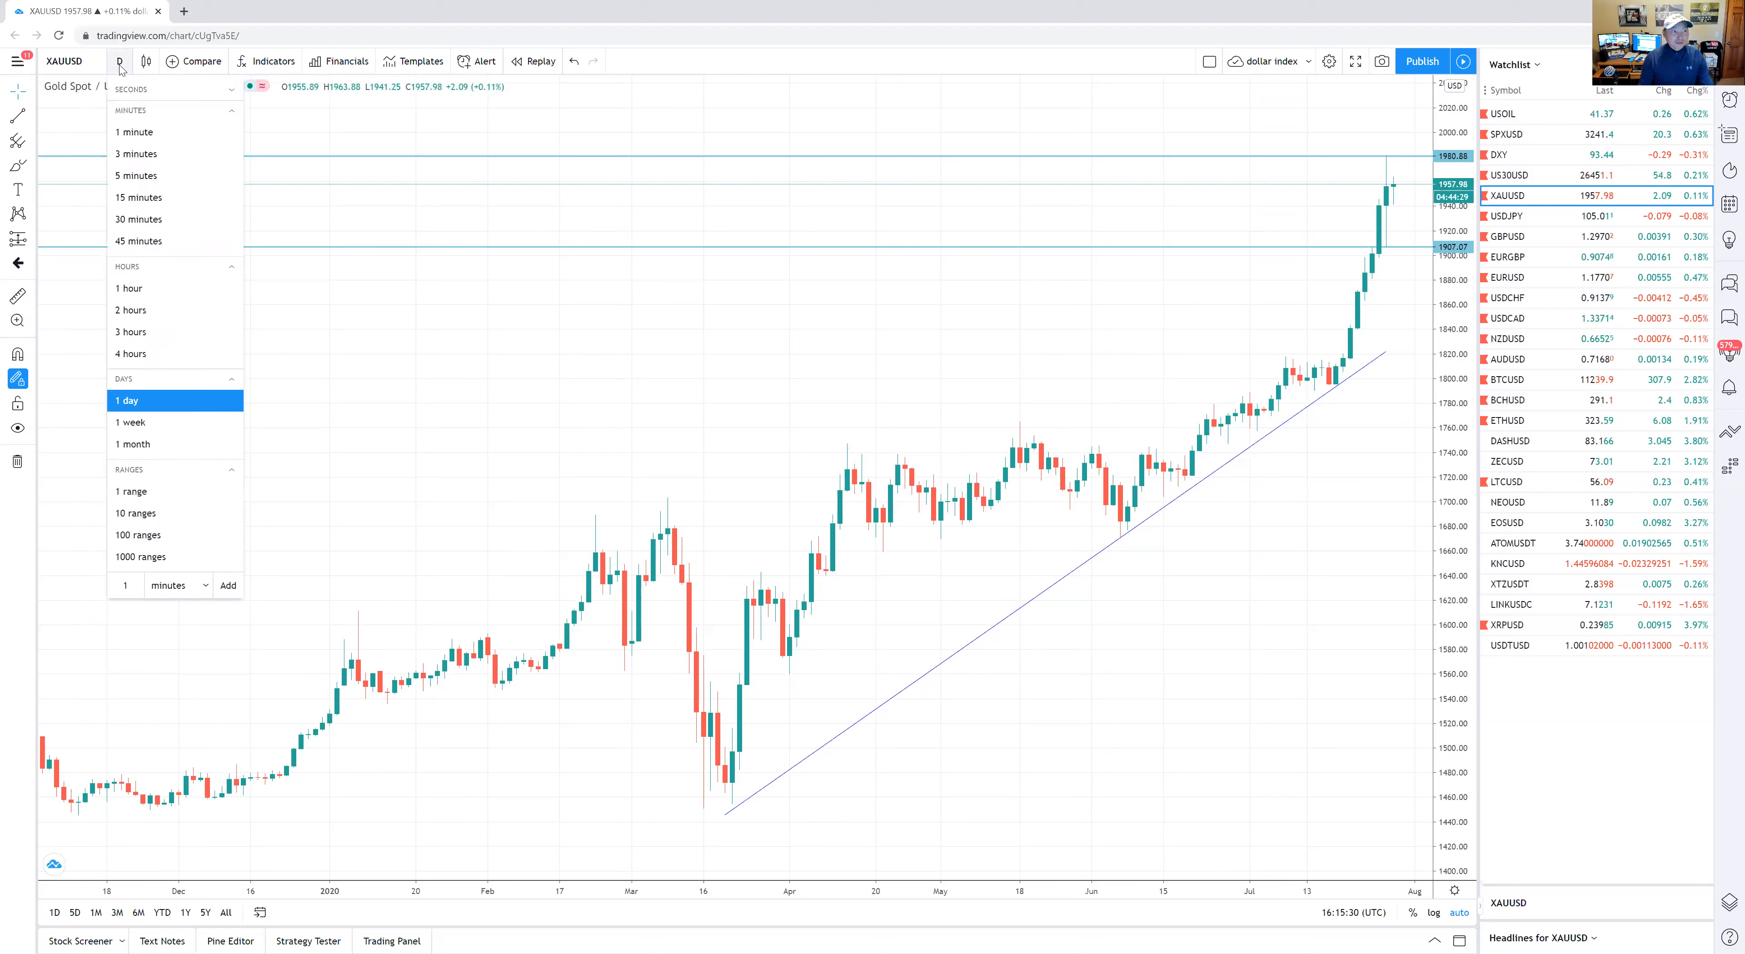
mouse_move(145, 444)
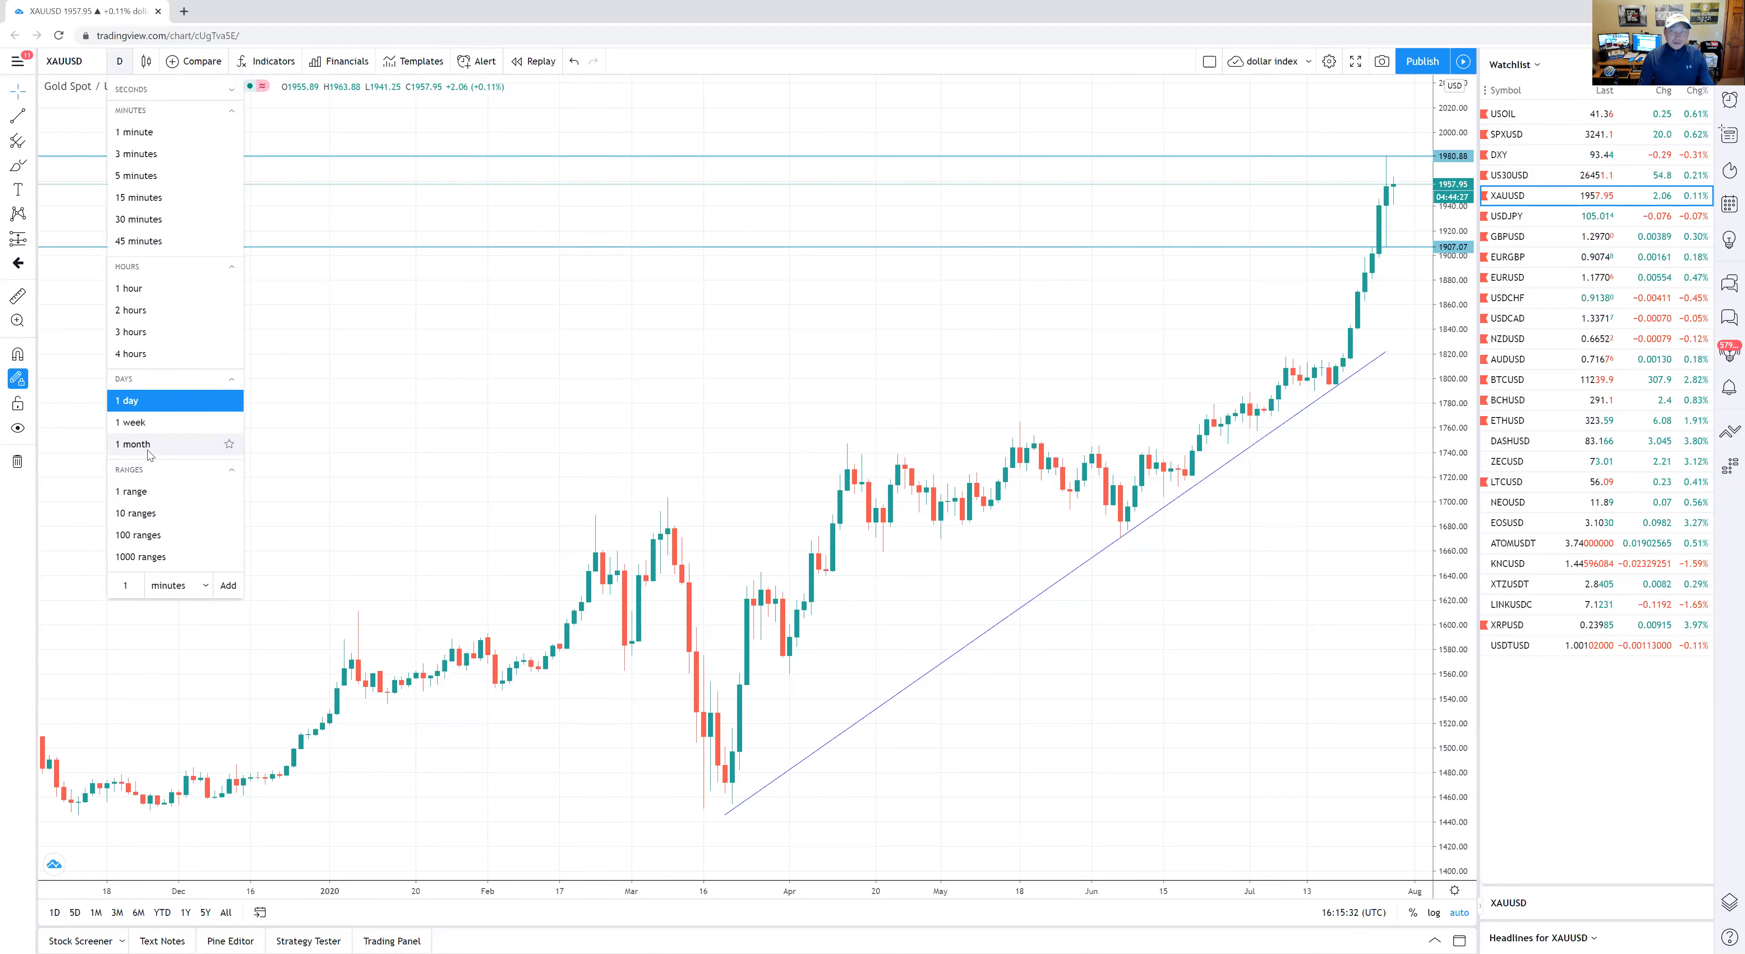
click(133, 444)
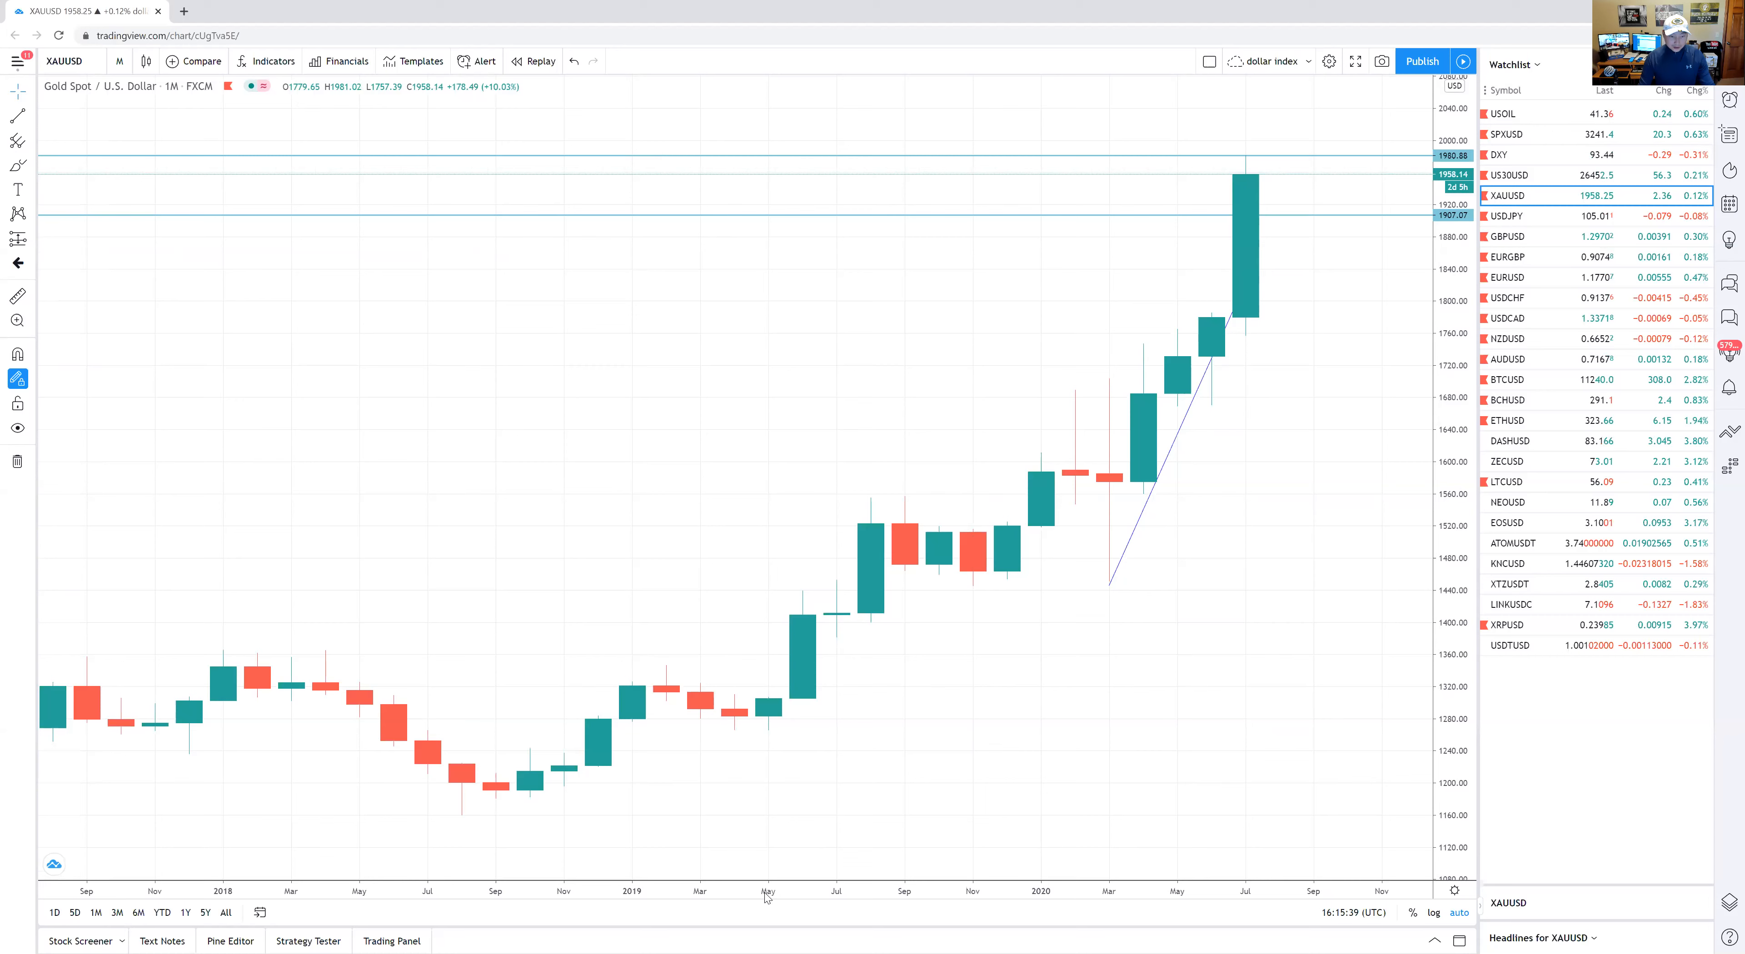
- Circle the 2020 date, trace up to its candle, and draw a line across to the price scale
drag(1013, 857, 1040, 911)
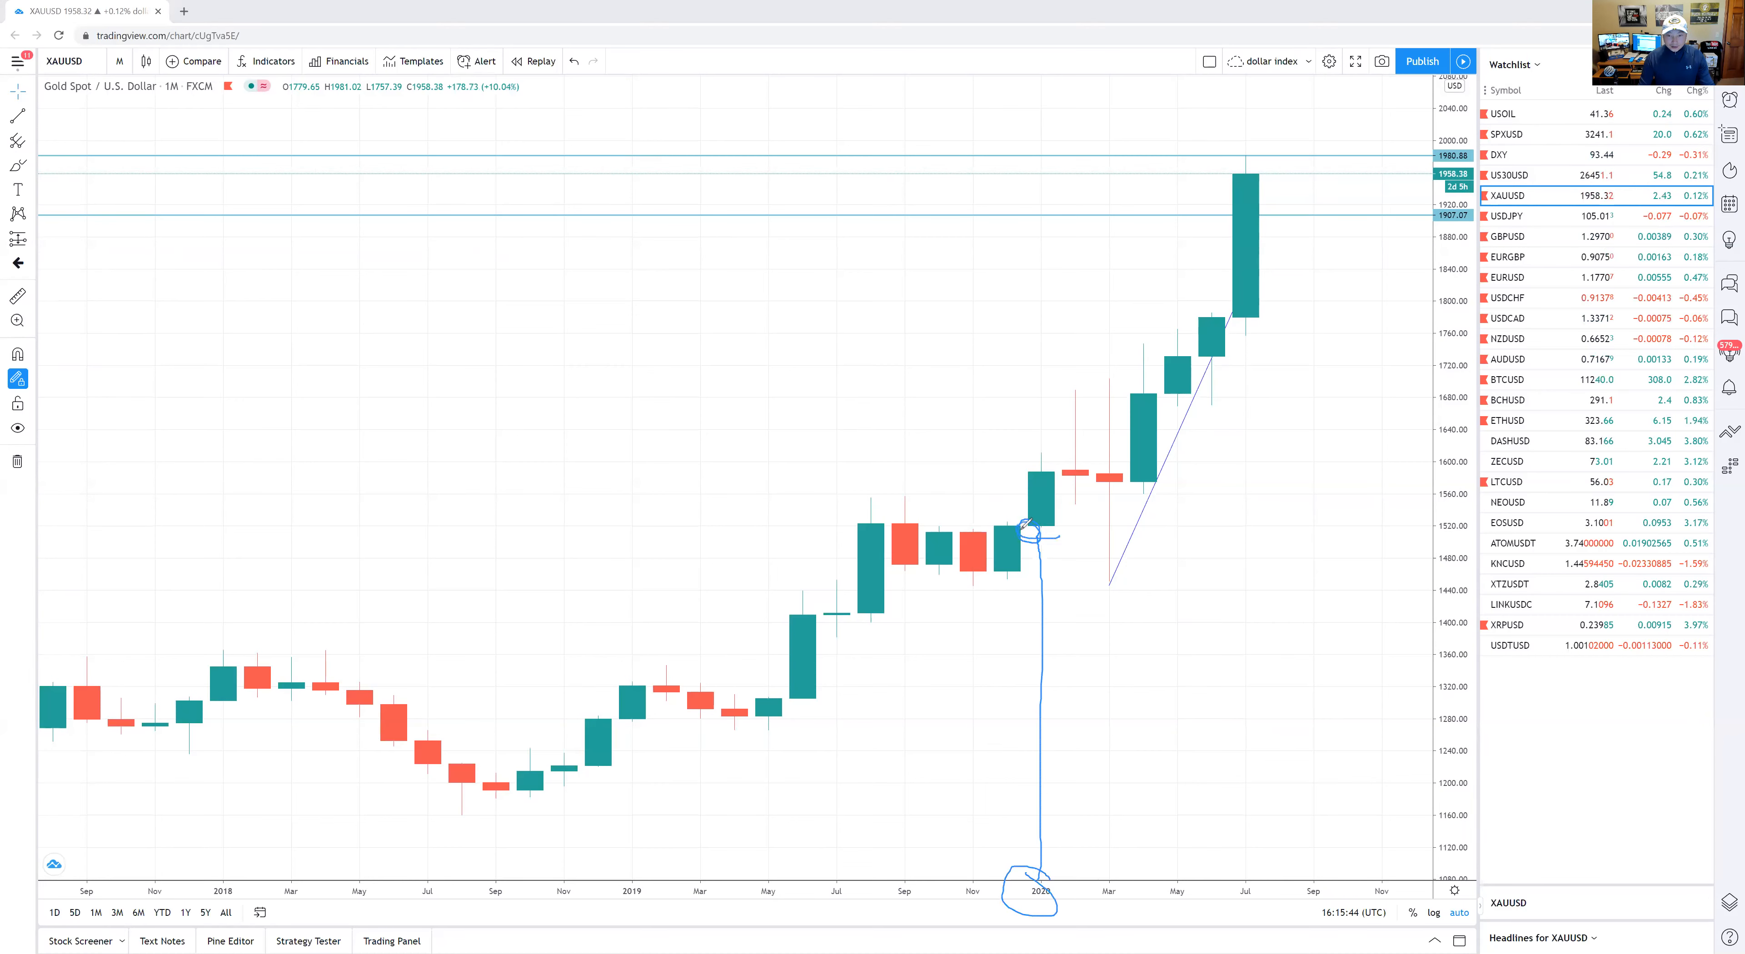
drag(1025, 531, 1436, 532)
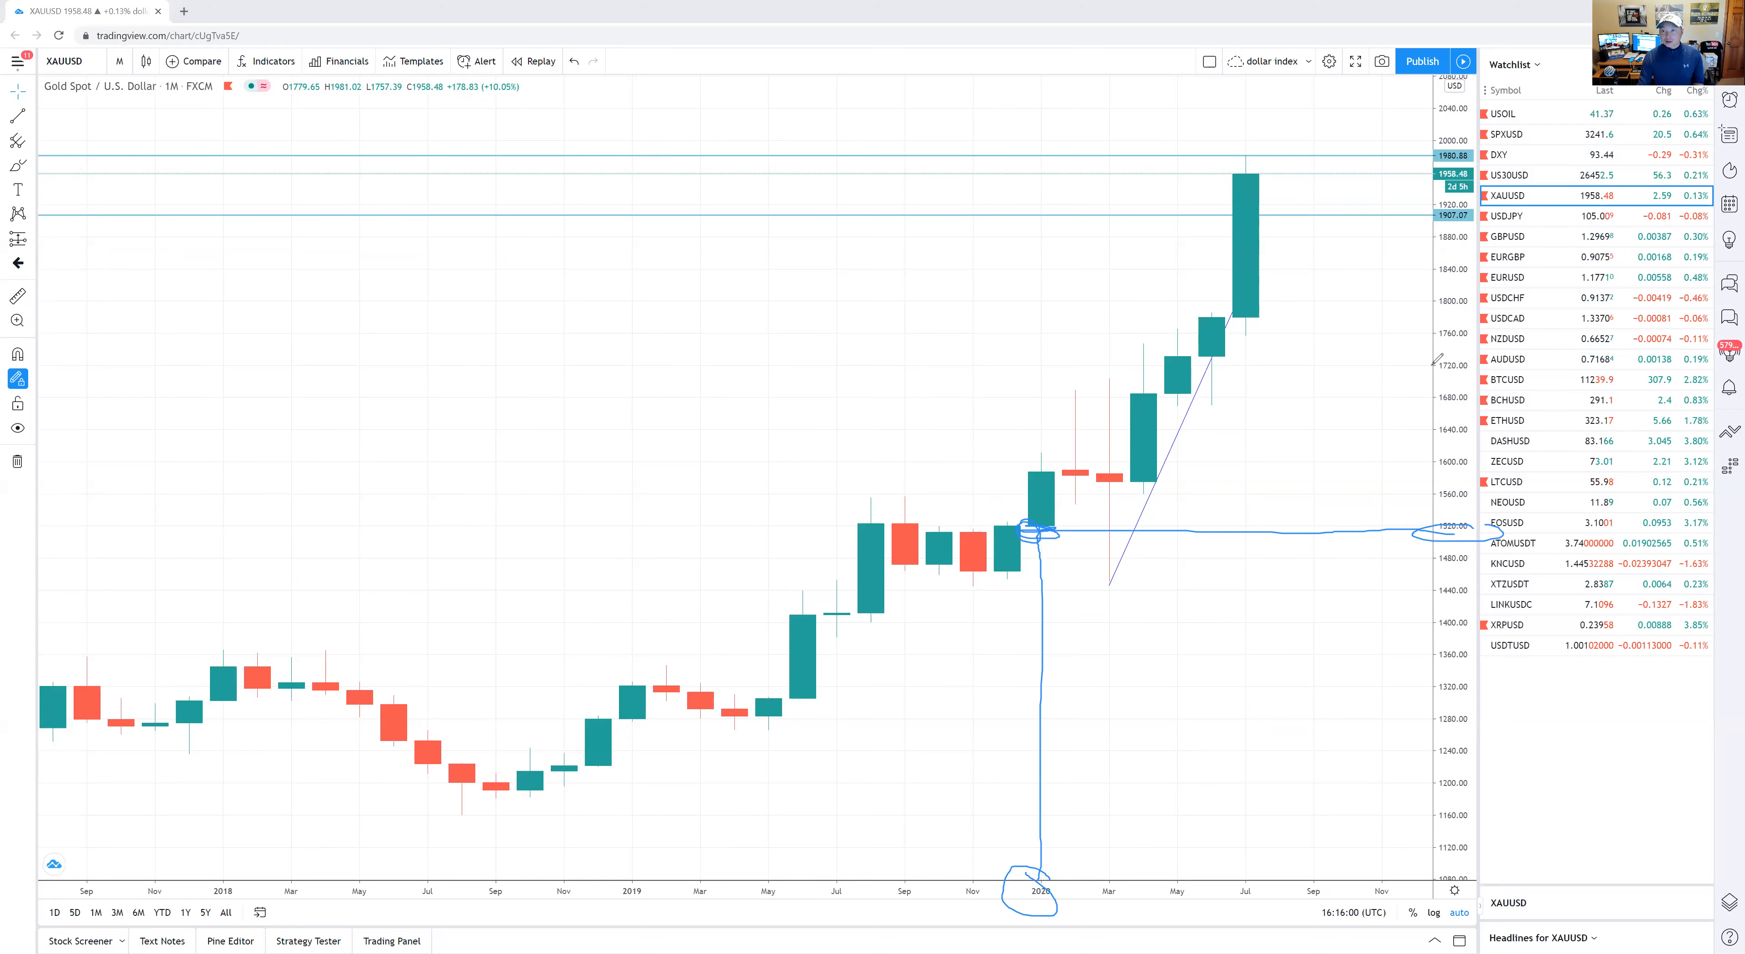
mouse_move(1263, 131)
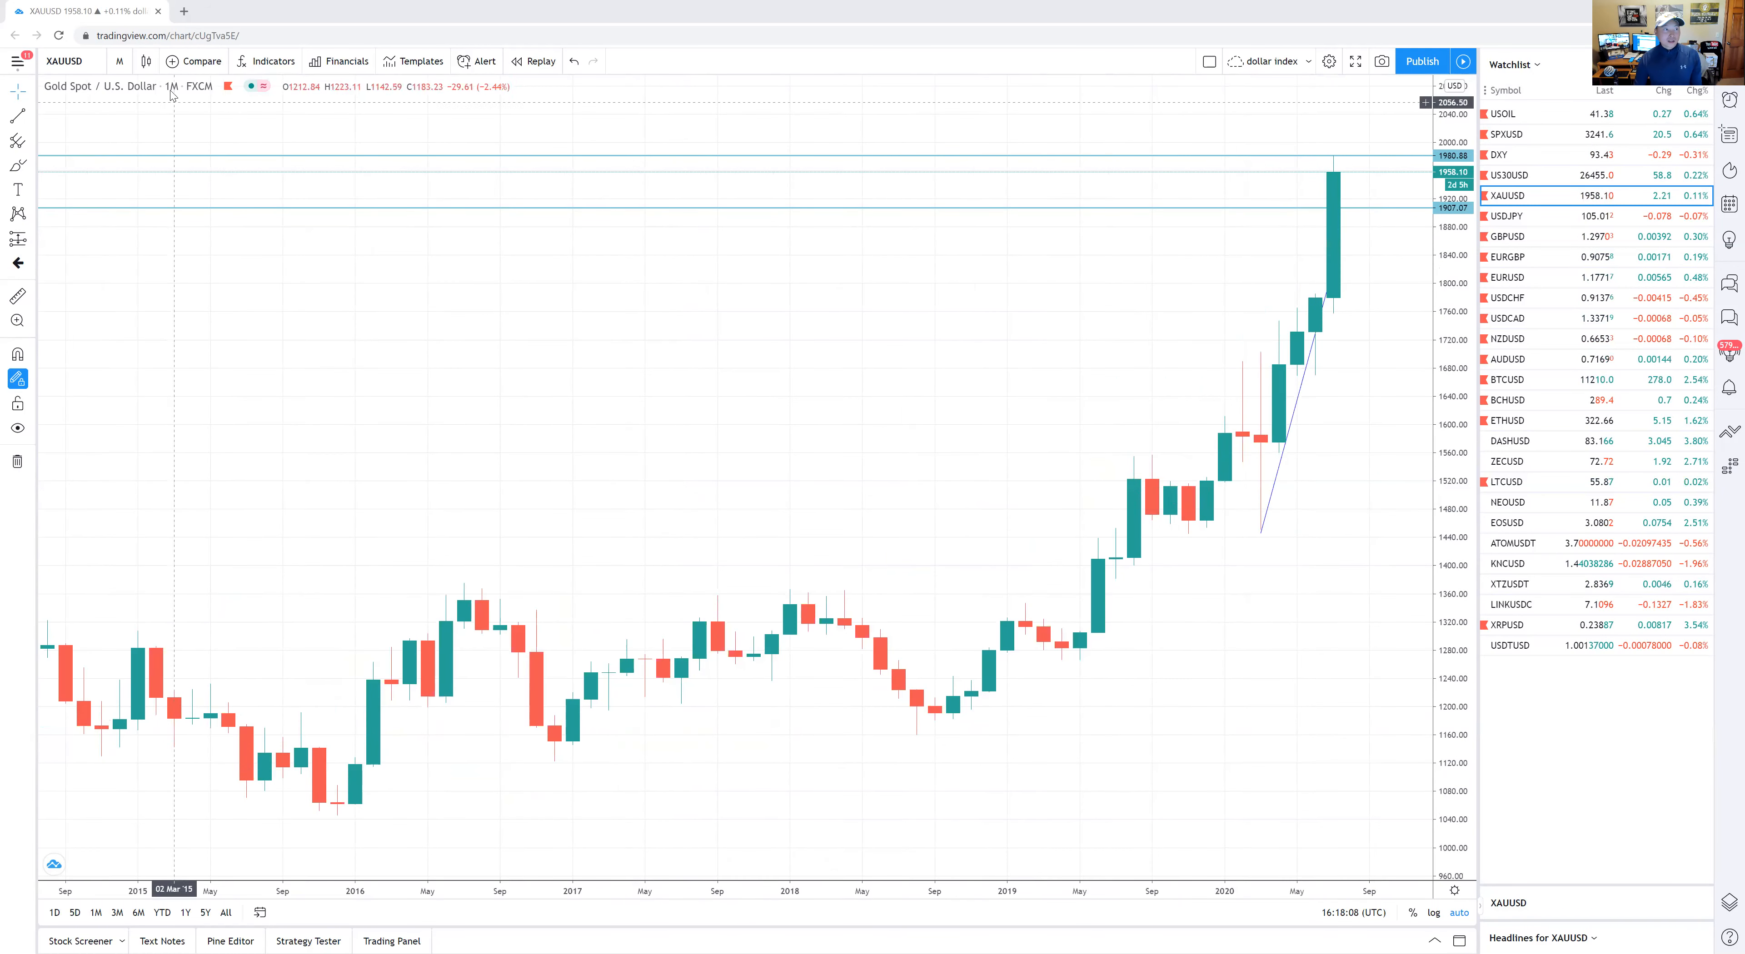
- Add the Stochastic oscillator from the Built-ins indicator list
click(271, 61)
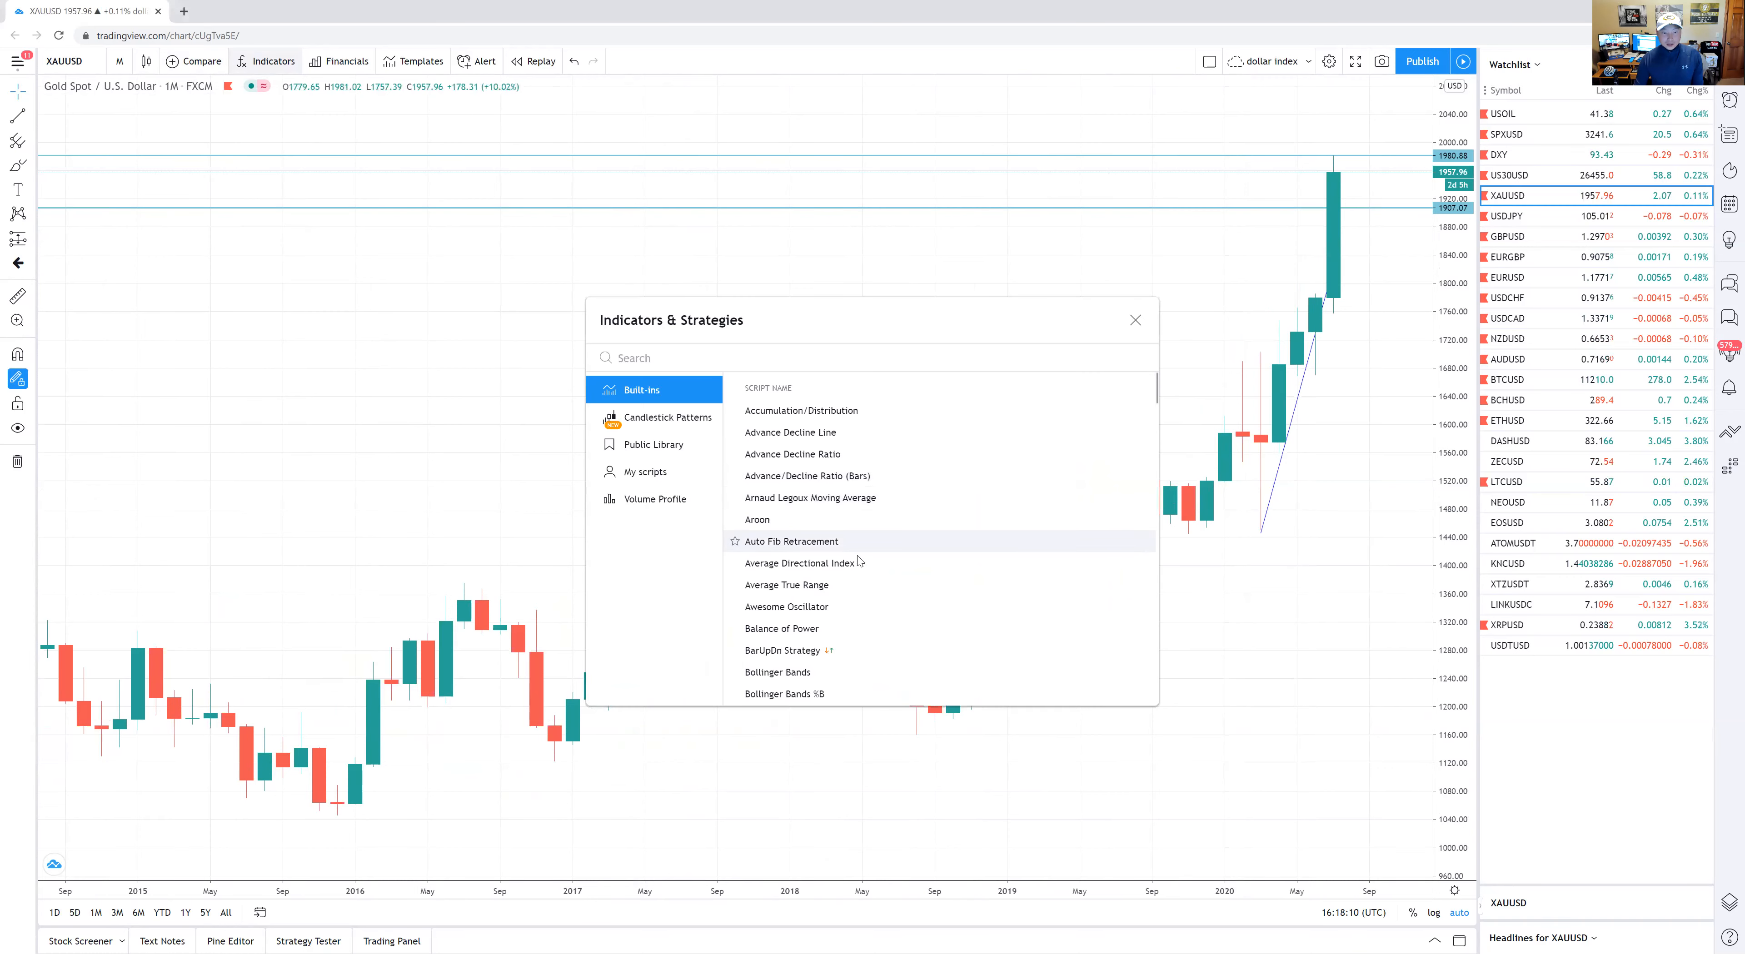
scroll(down, 3)
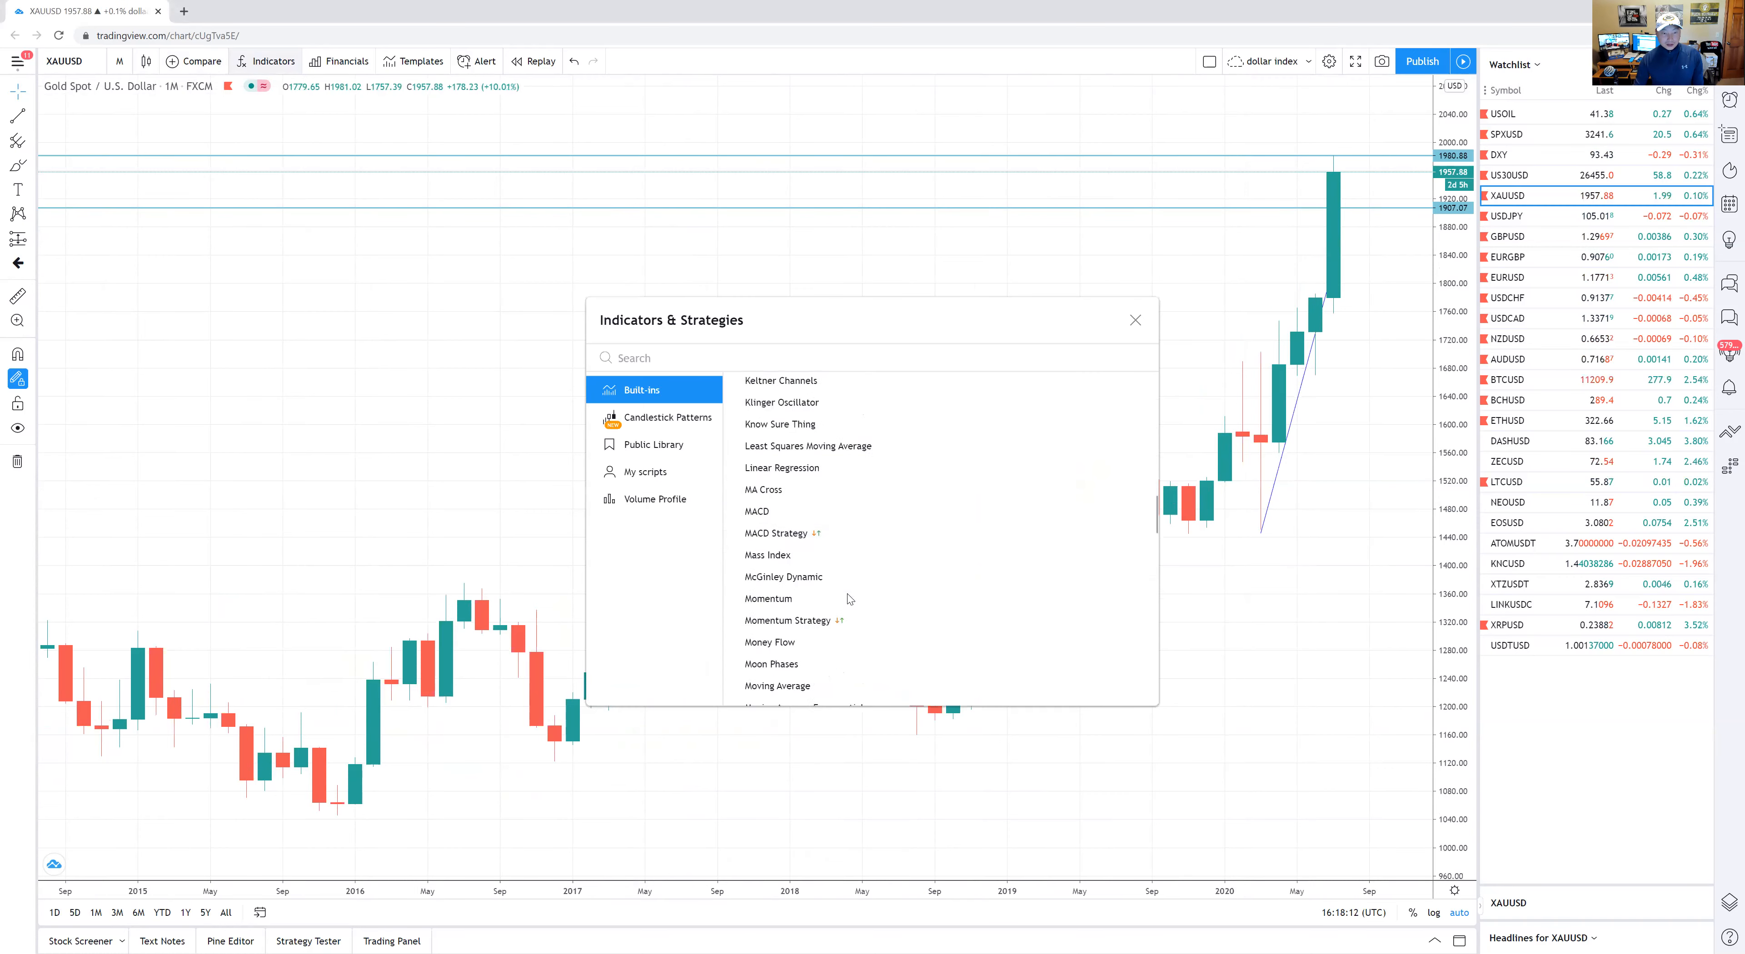
scroll(down, 3)
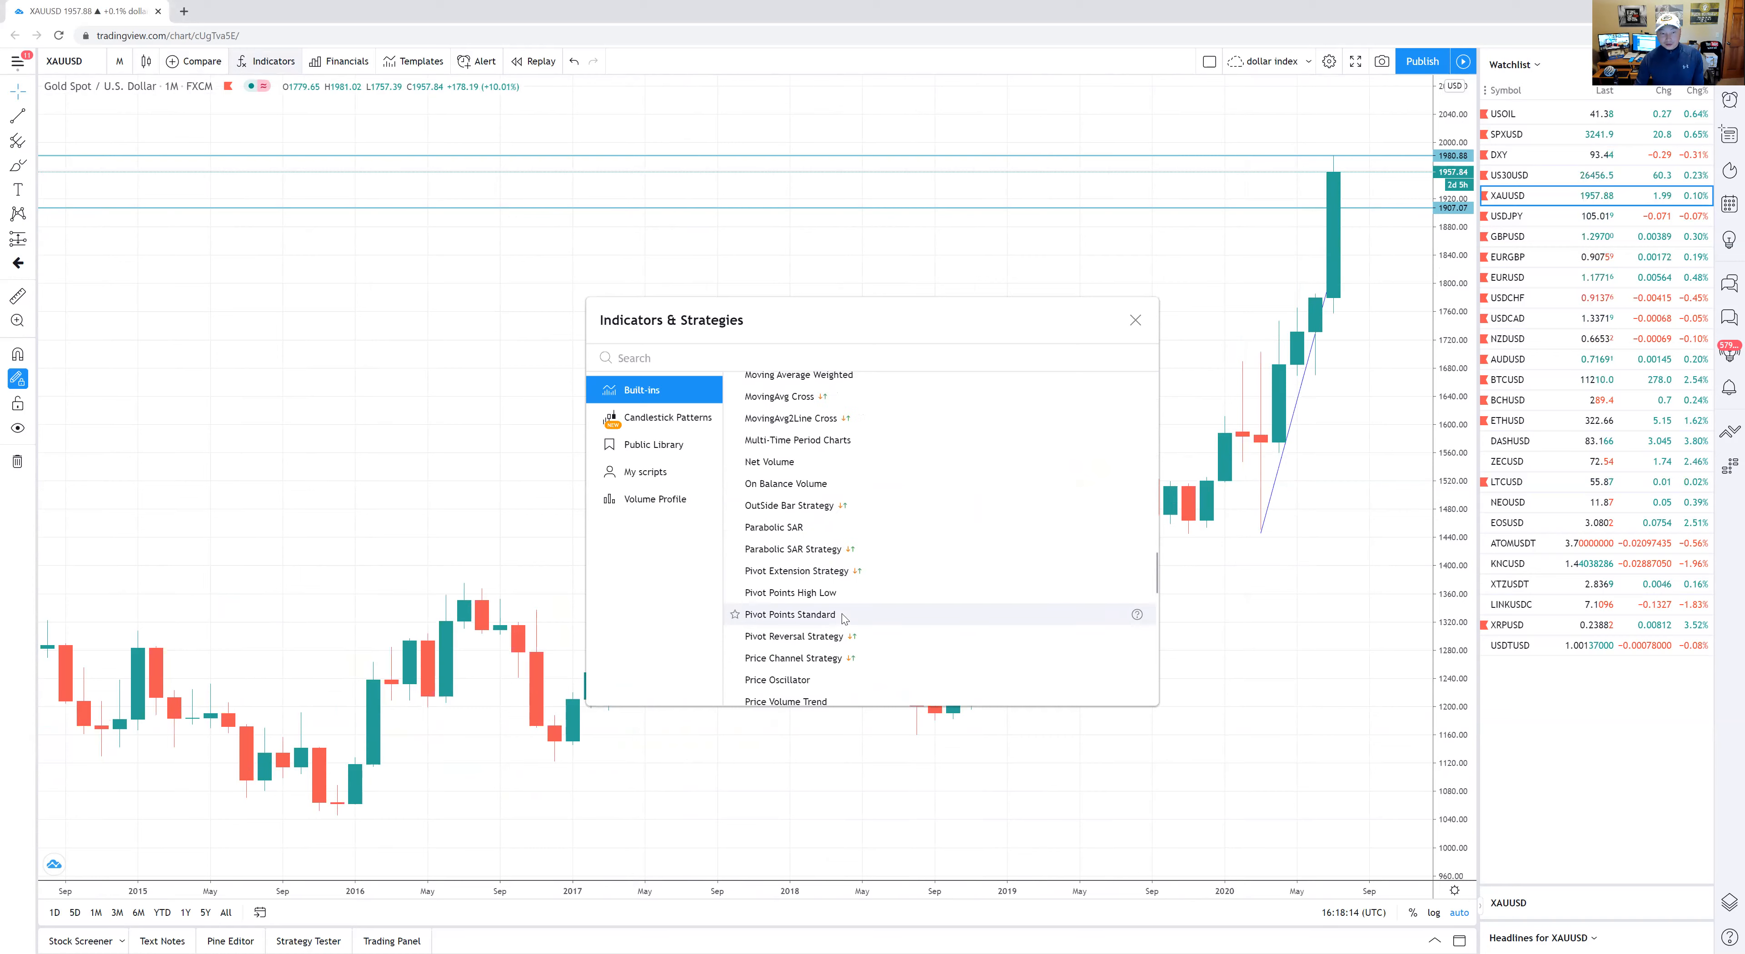
scroll(down, 3)
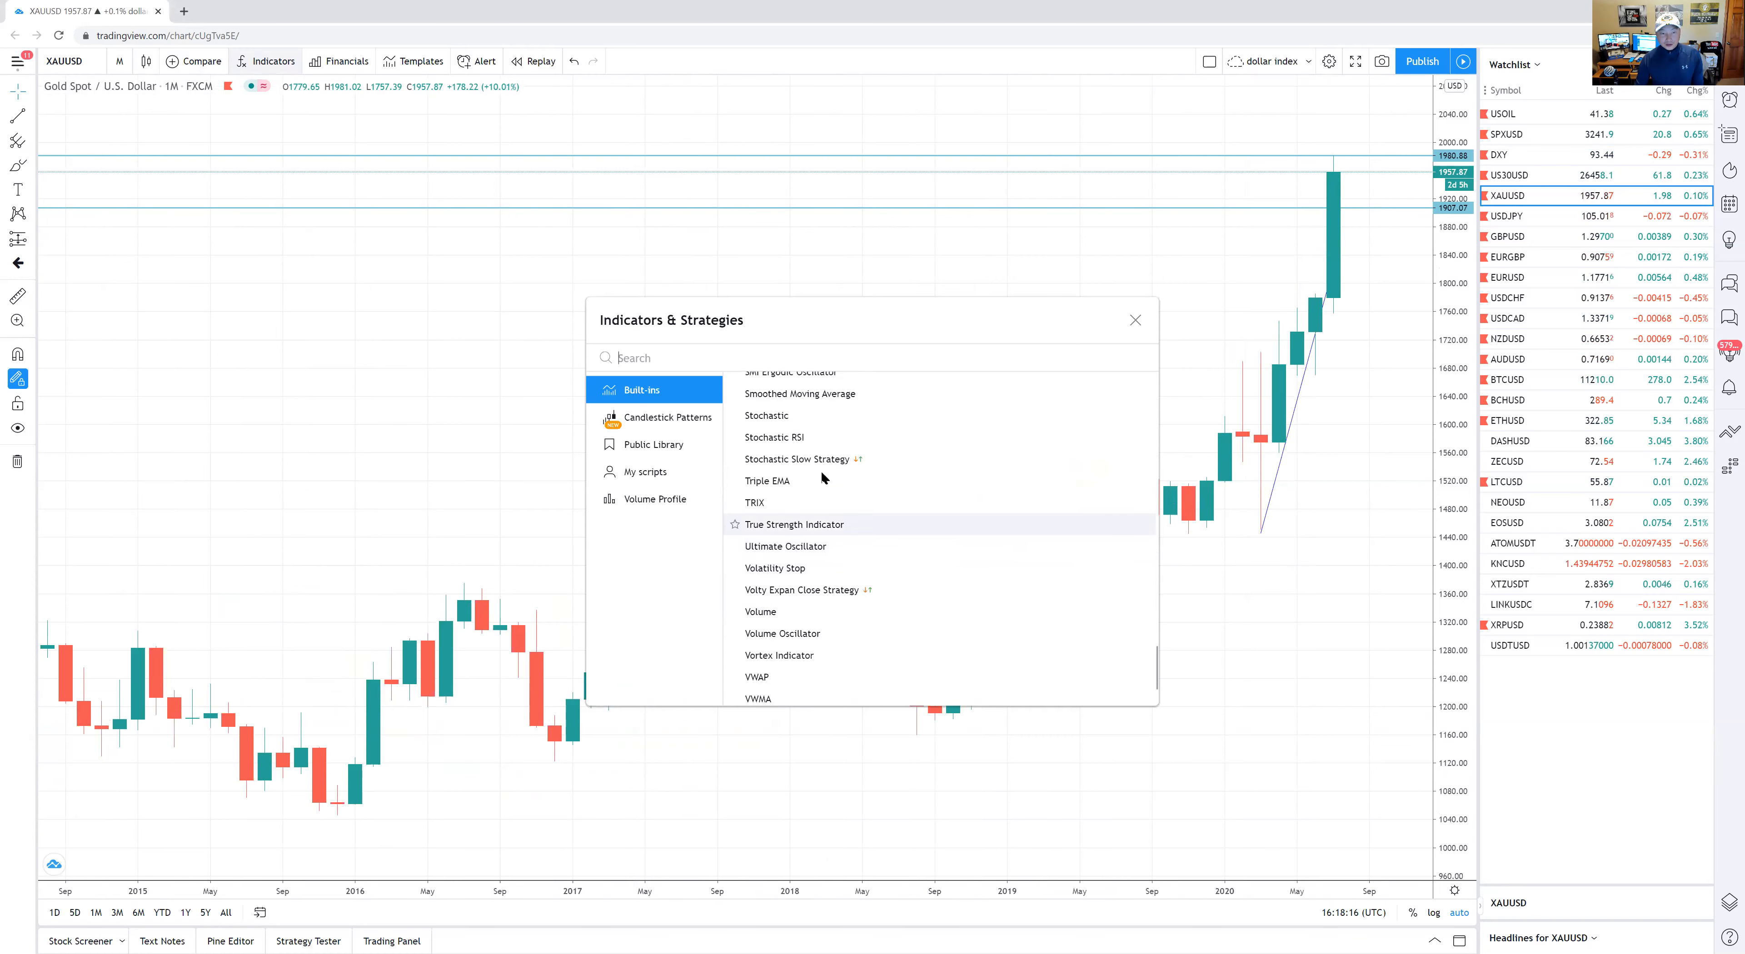
click(766, 415)
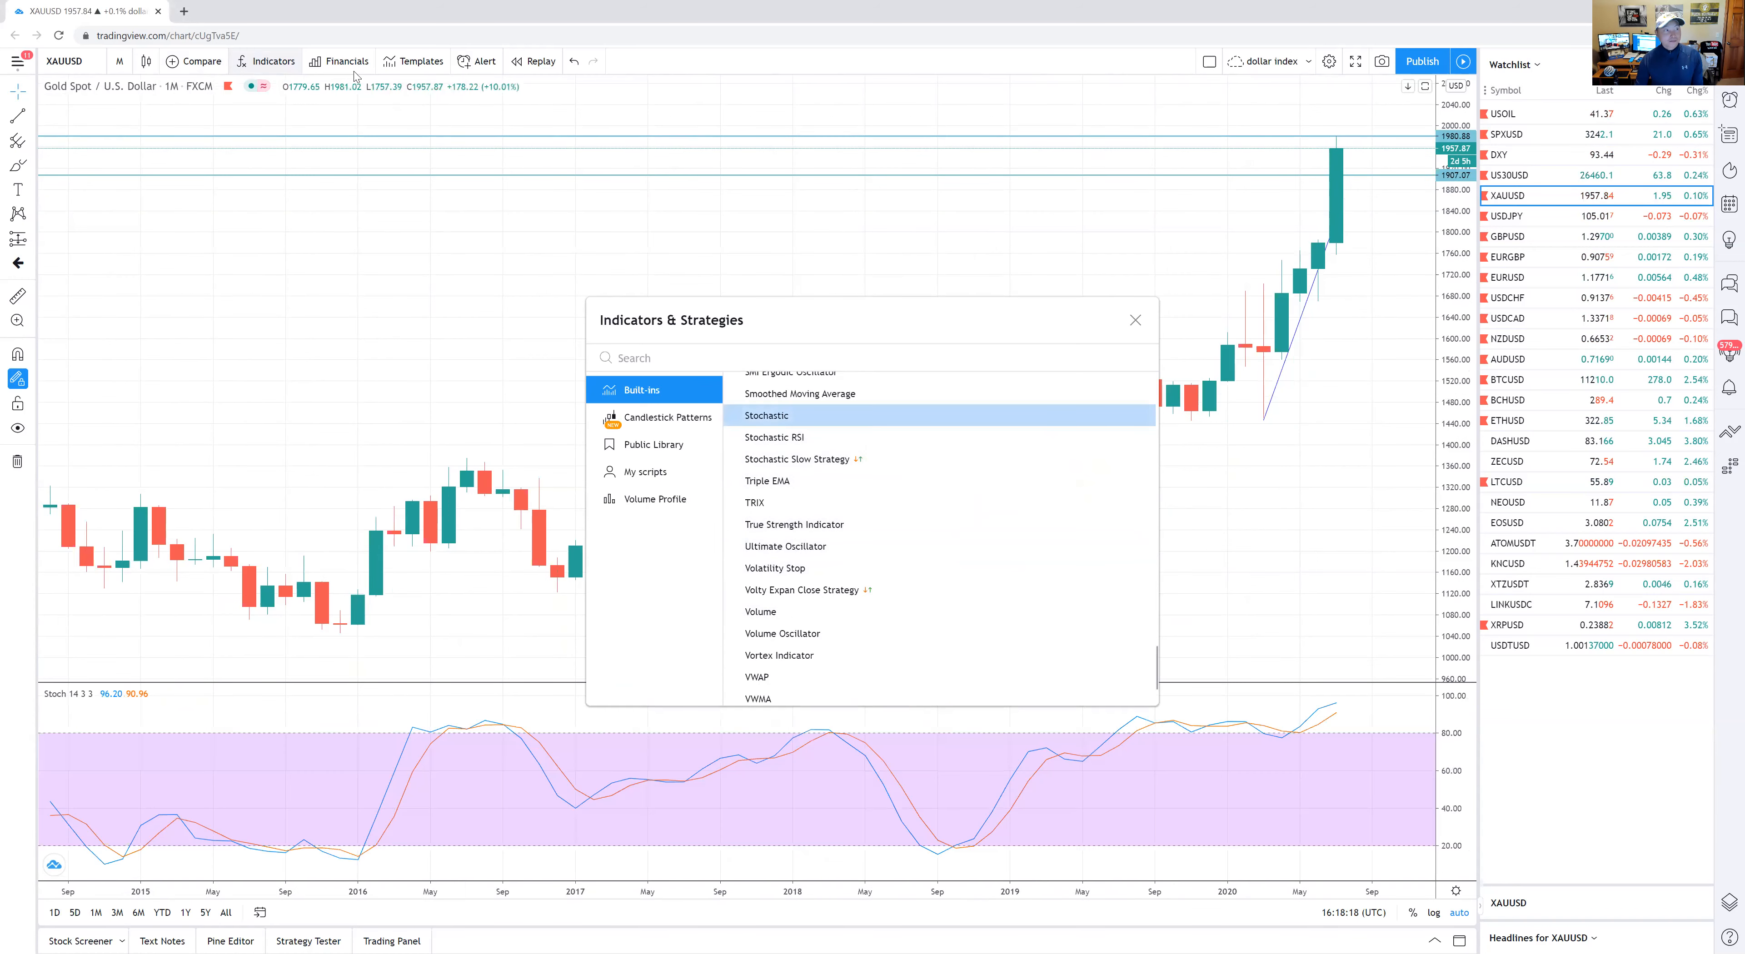
mouse_move(839, 611)
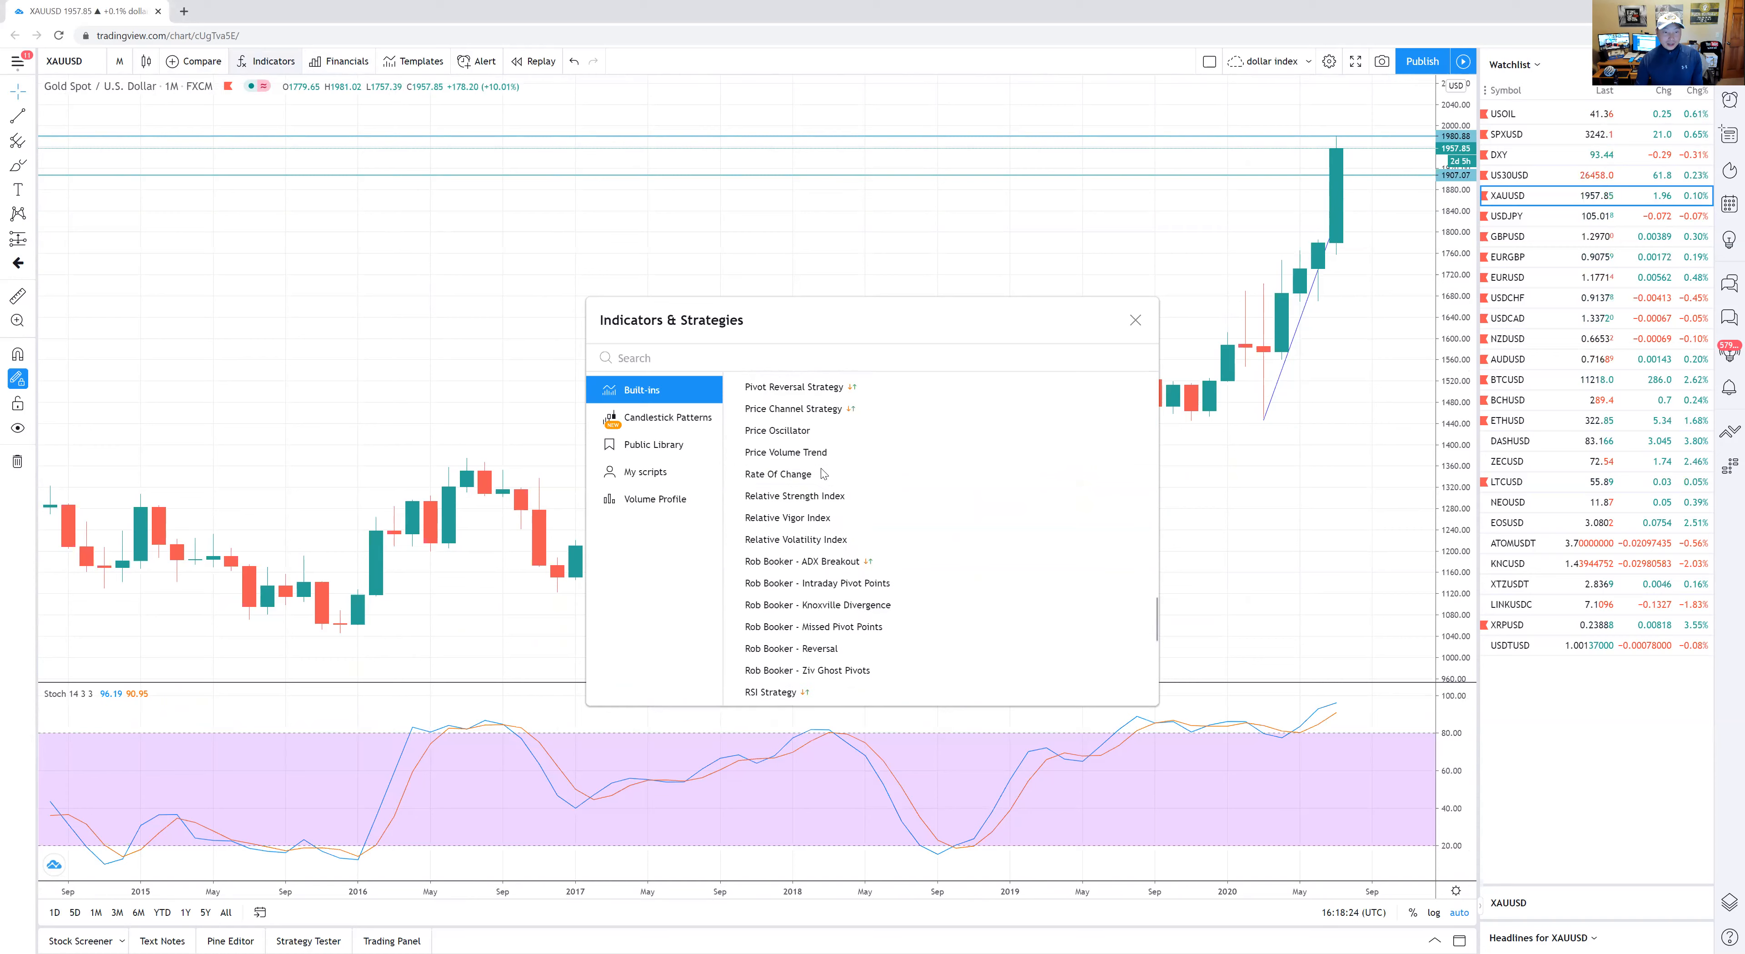
- Add the Relative Strength Index and MACD indicator panes
click(793, 496)
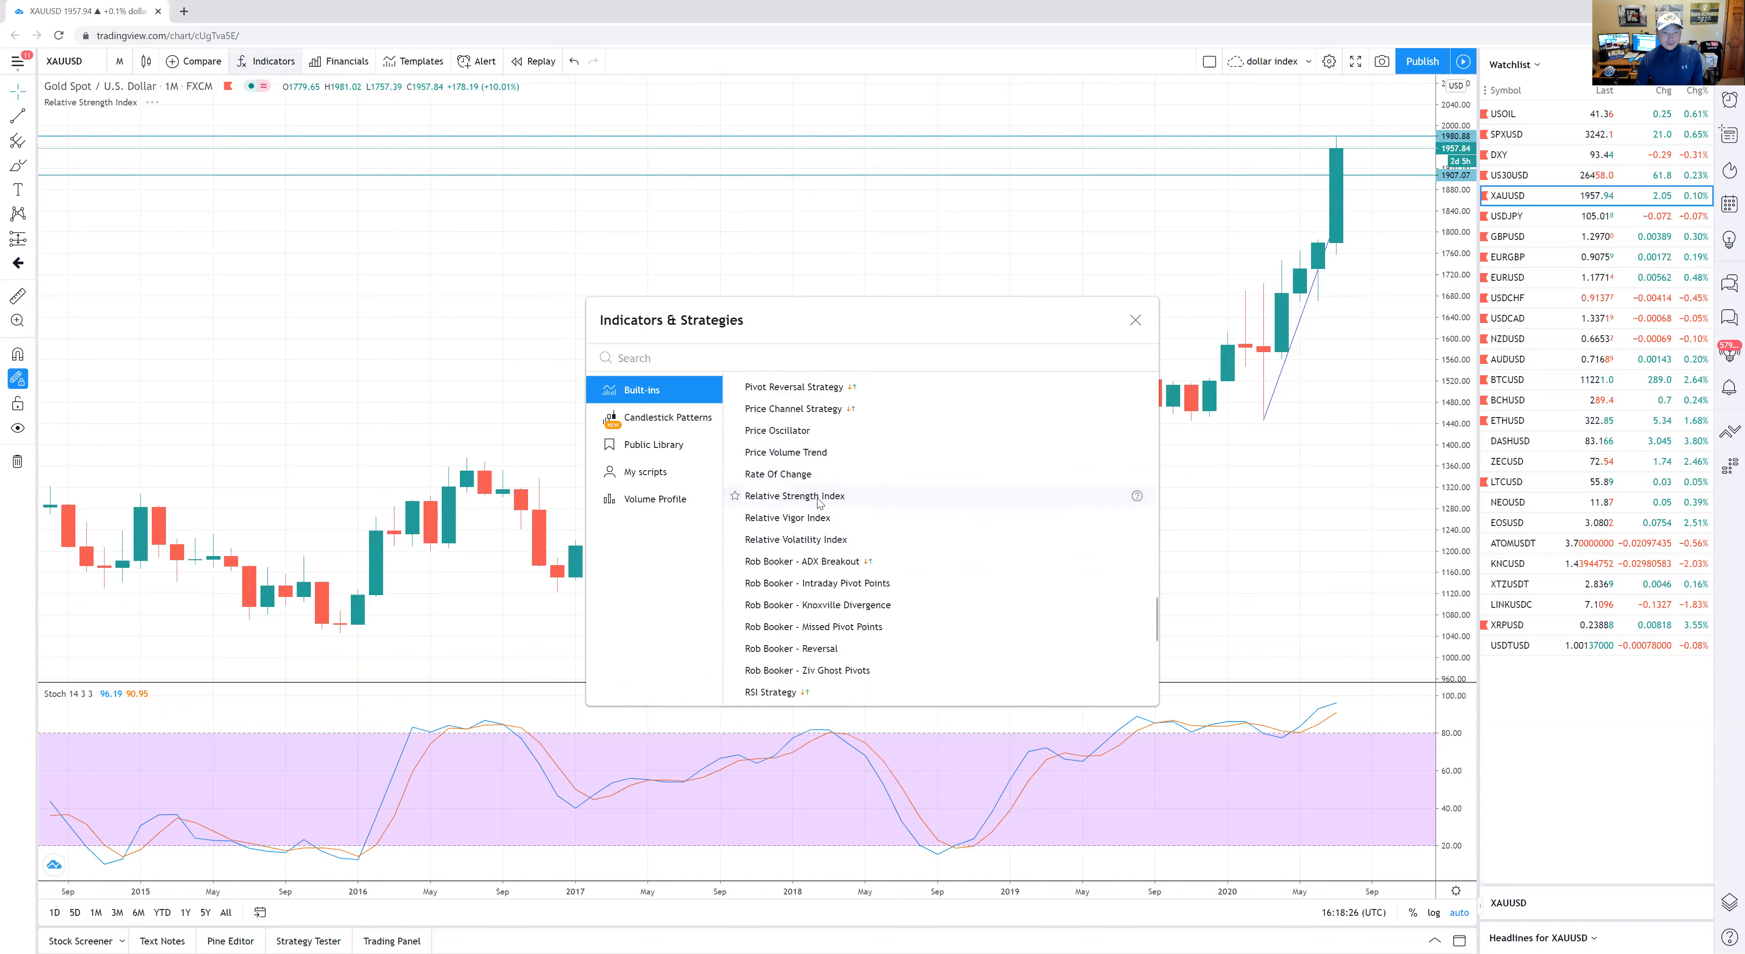
click(793, 496)
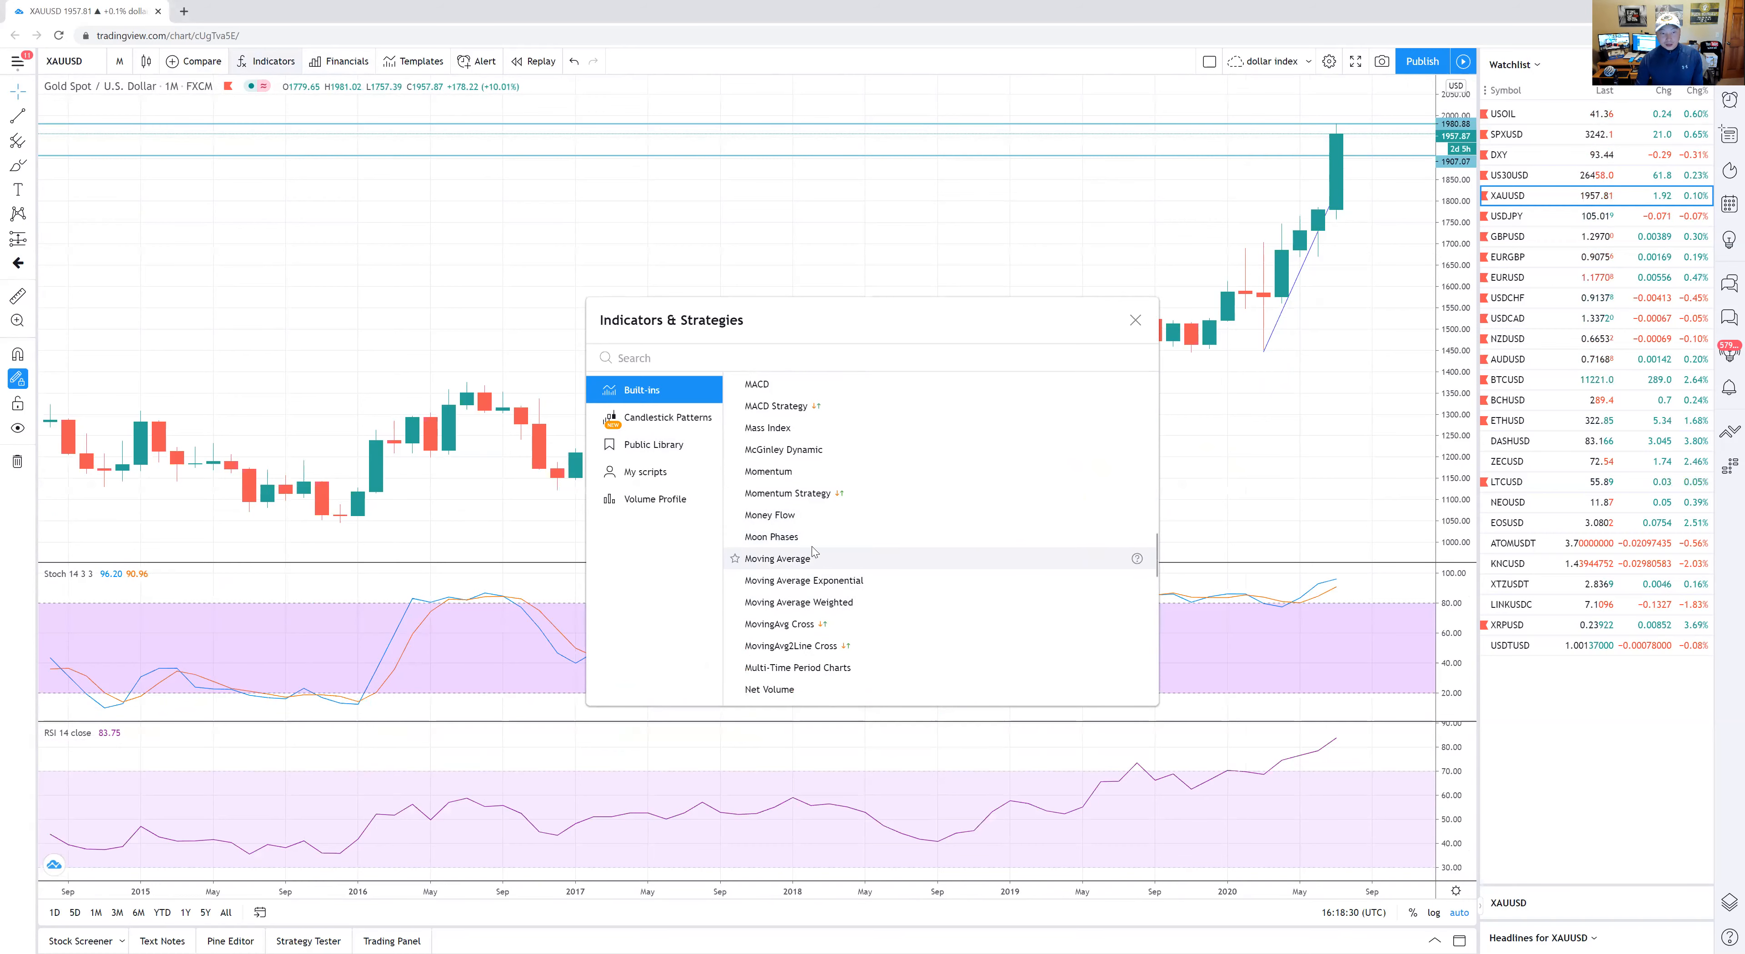
click(757, 383)
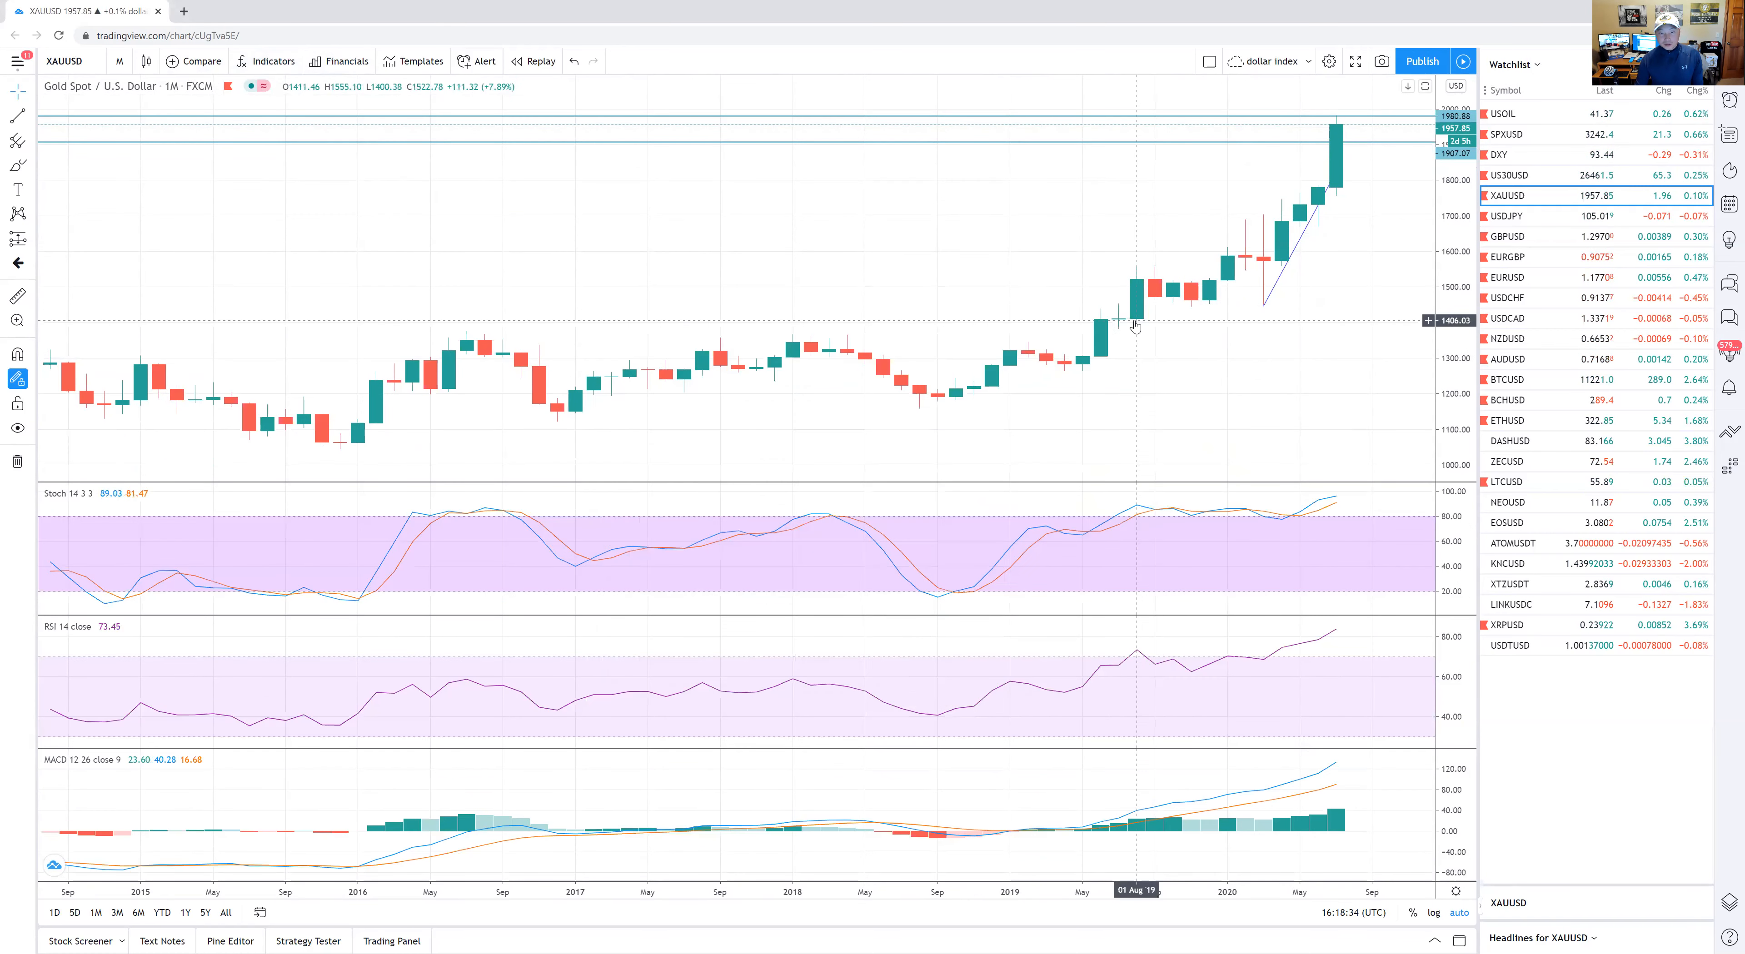
mouse_move(953, 412)
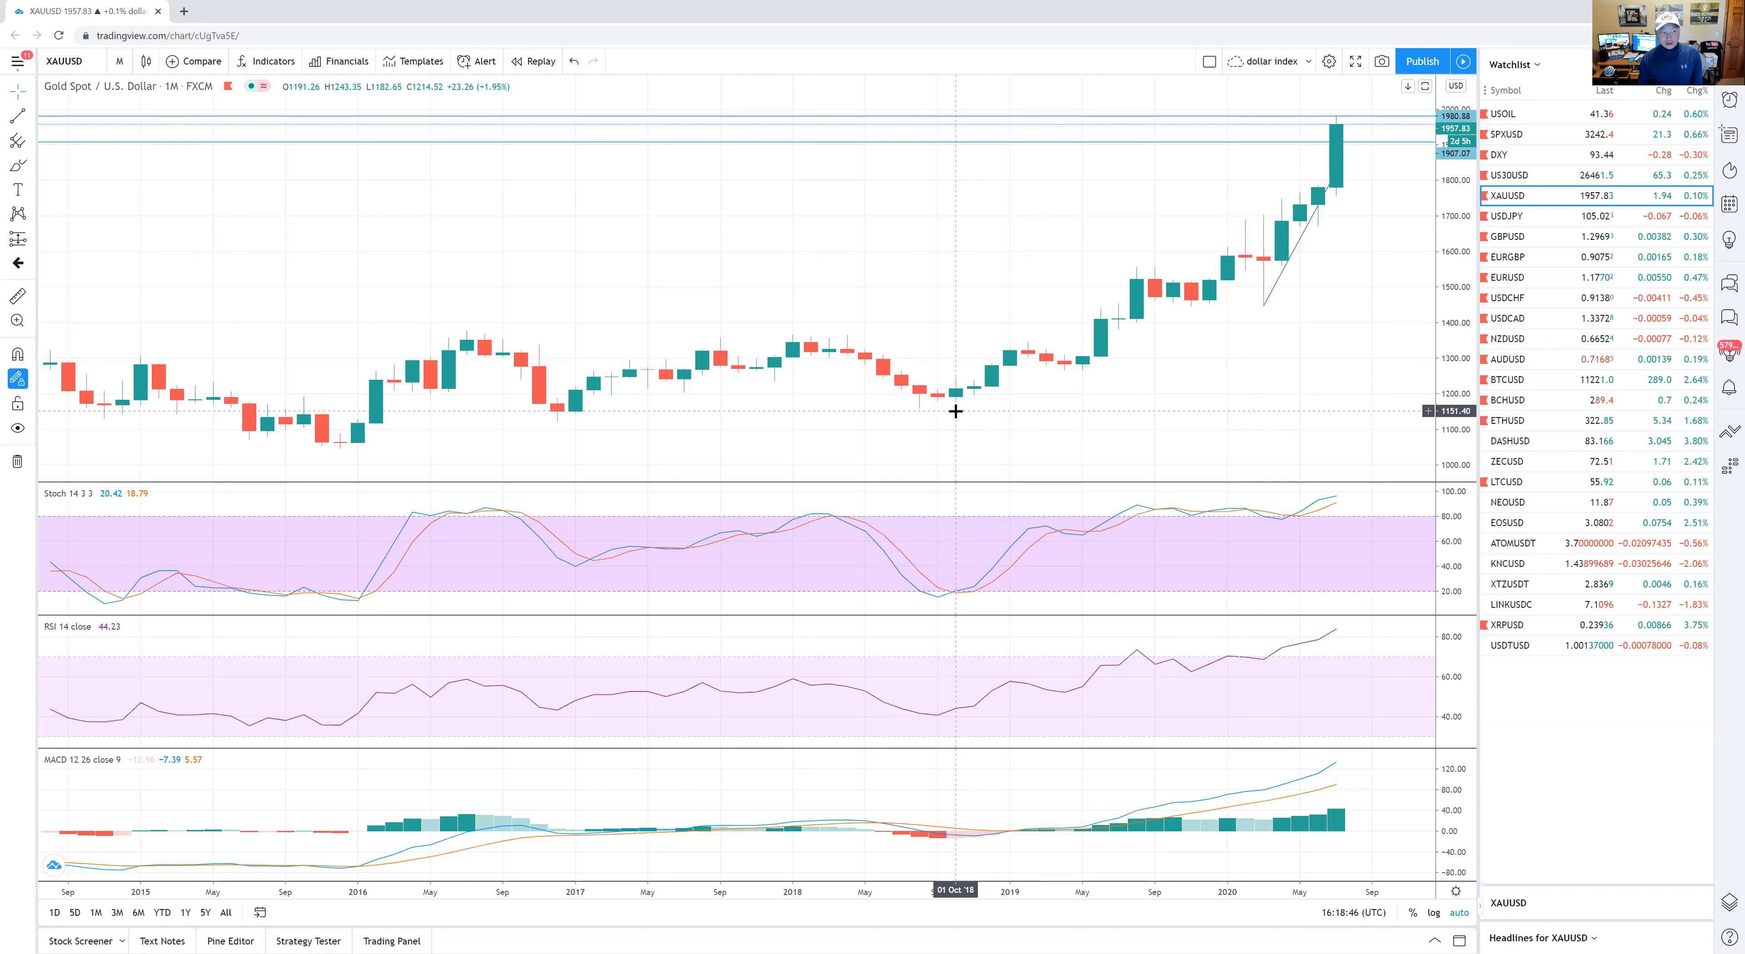
mouse_move(1135, 620)
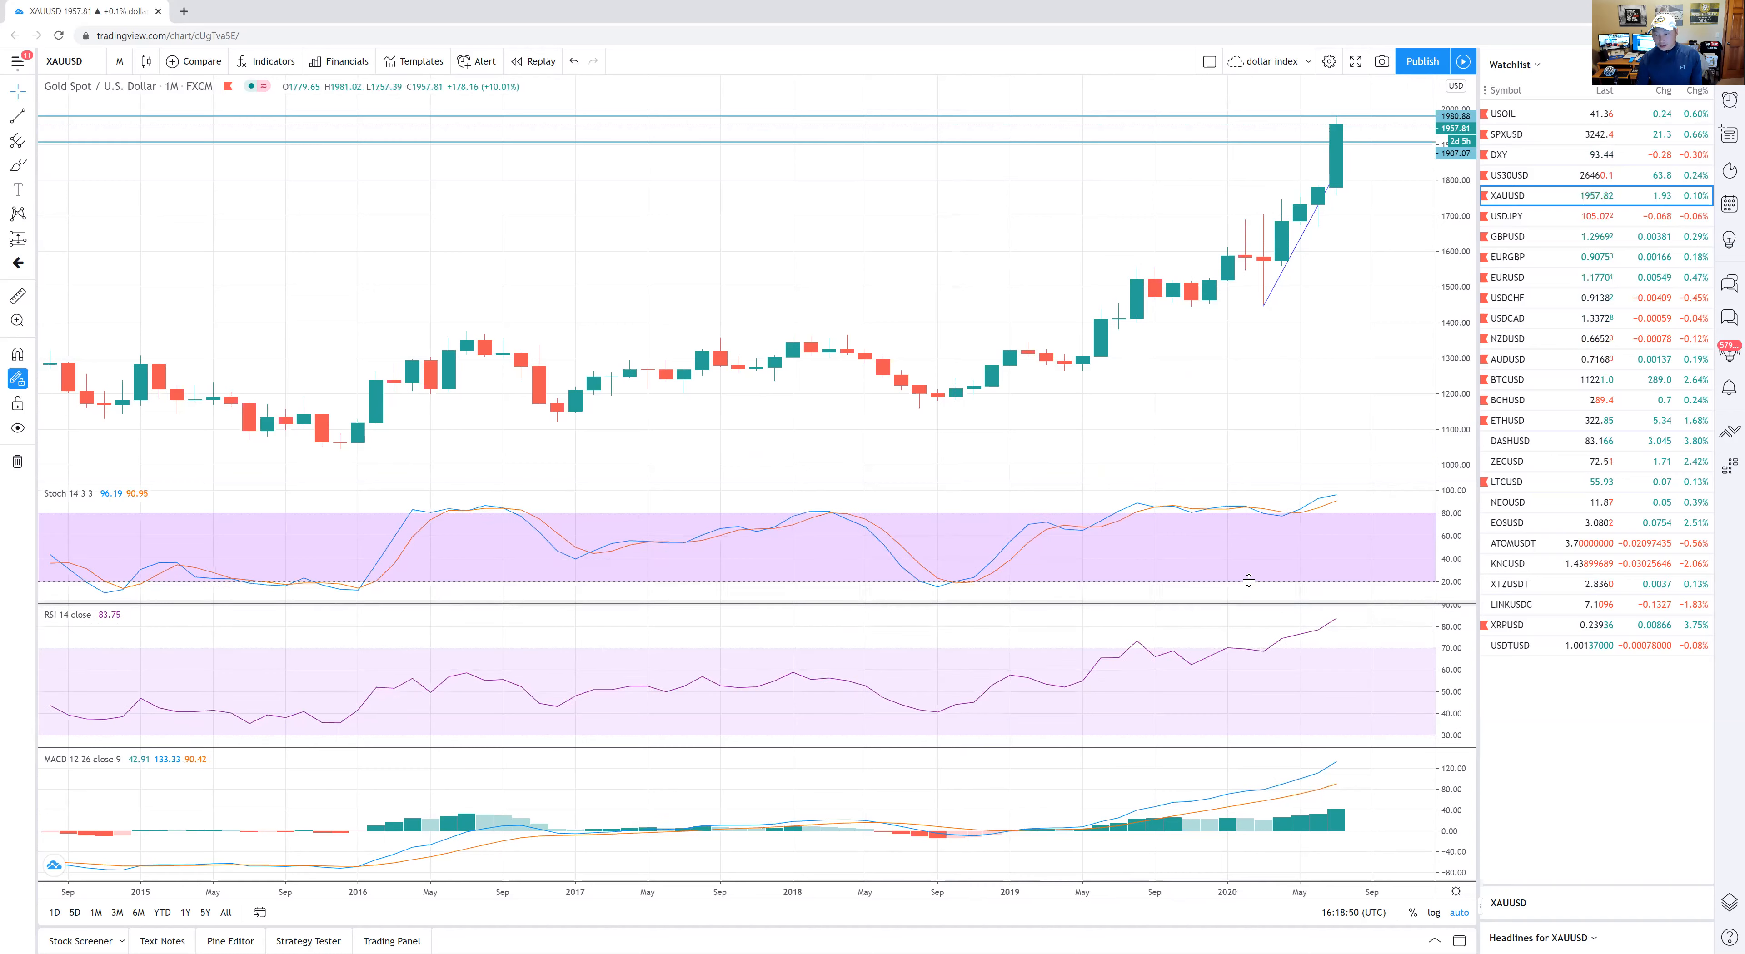
- Drag the Stochastic pane separator upward so its two lines dominate the layout
drag(1249, 580, 1216, 543)
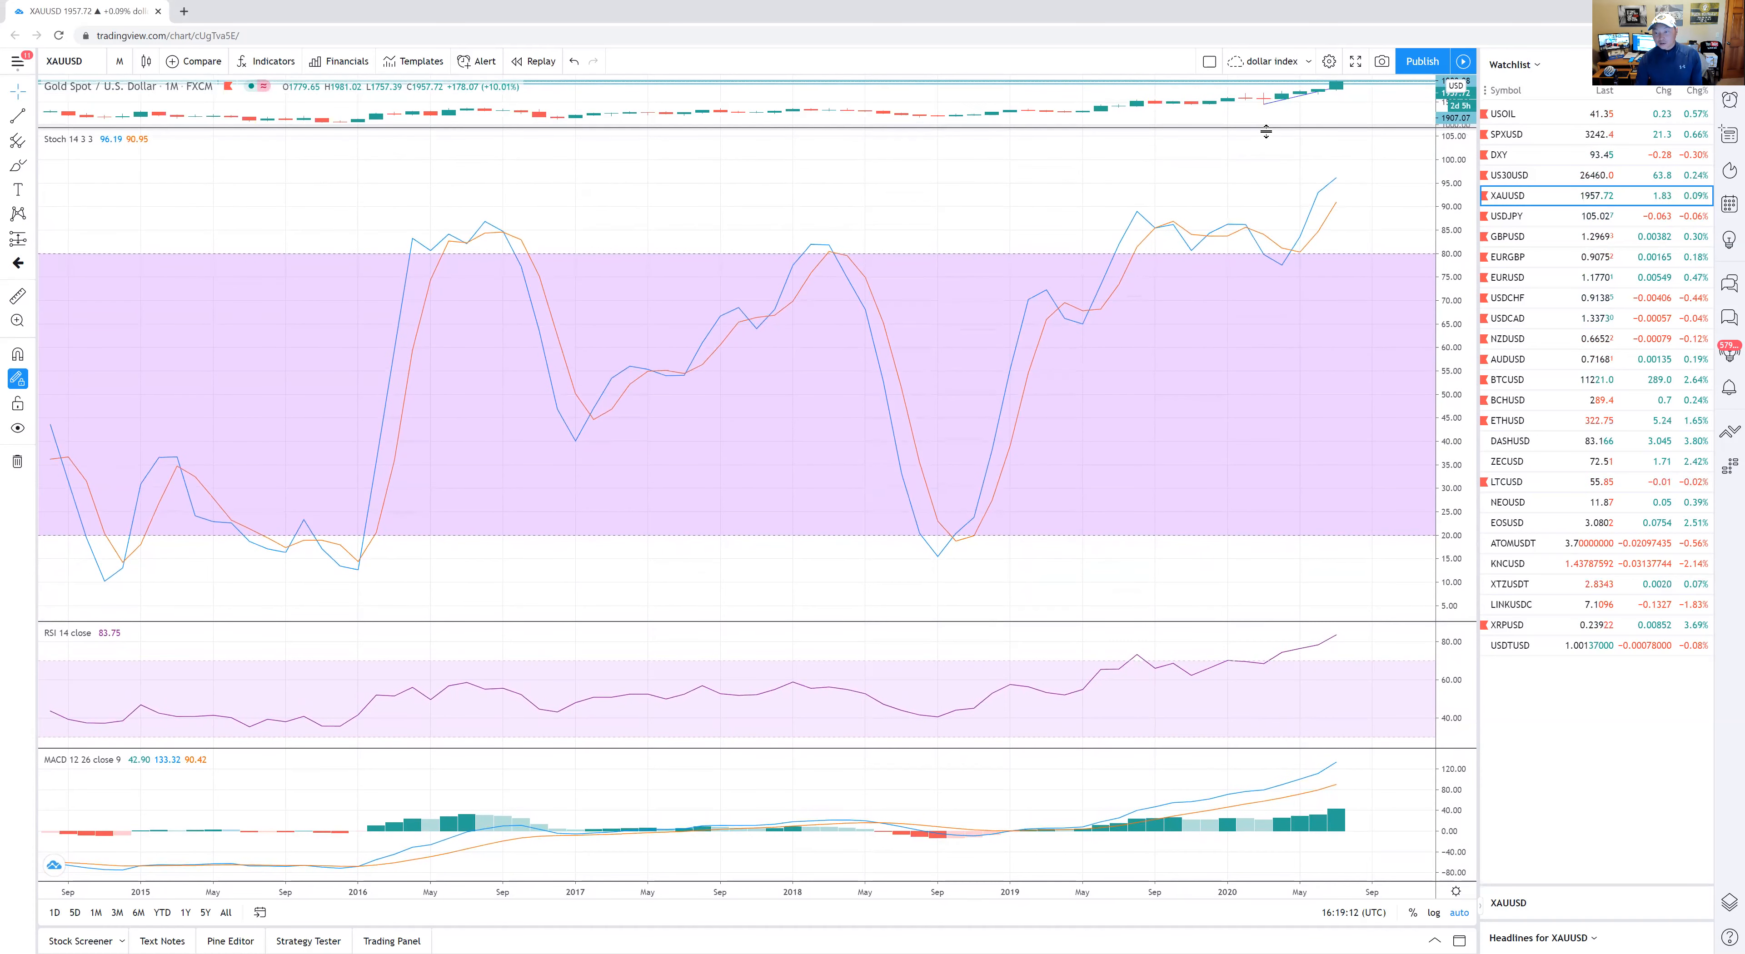
mouse_move(1307, 120)
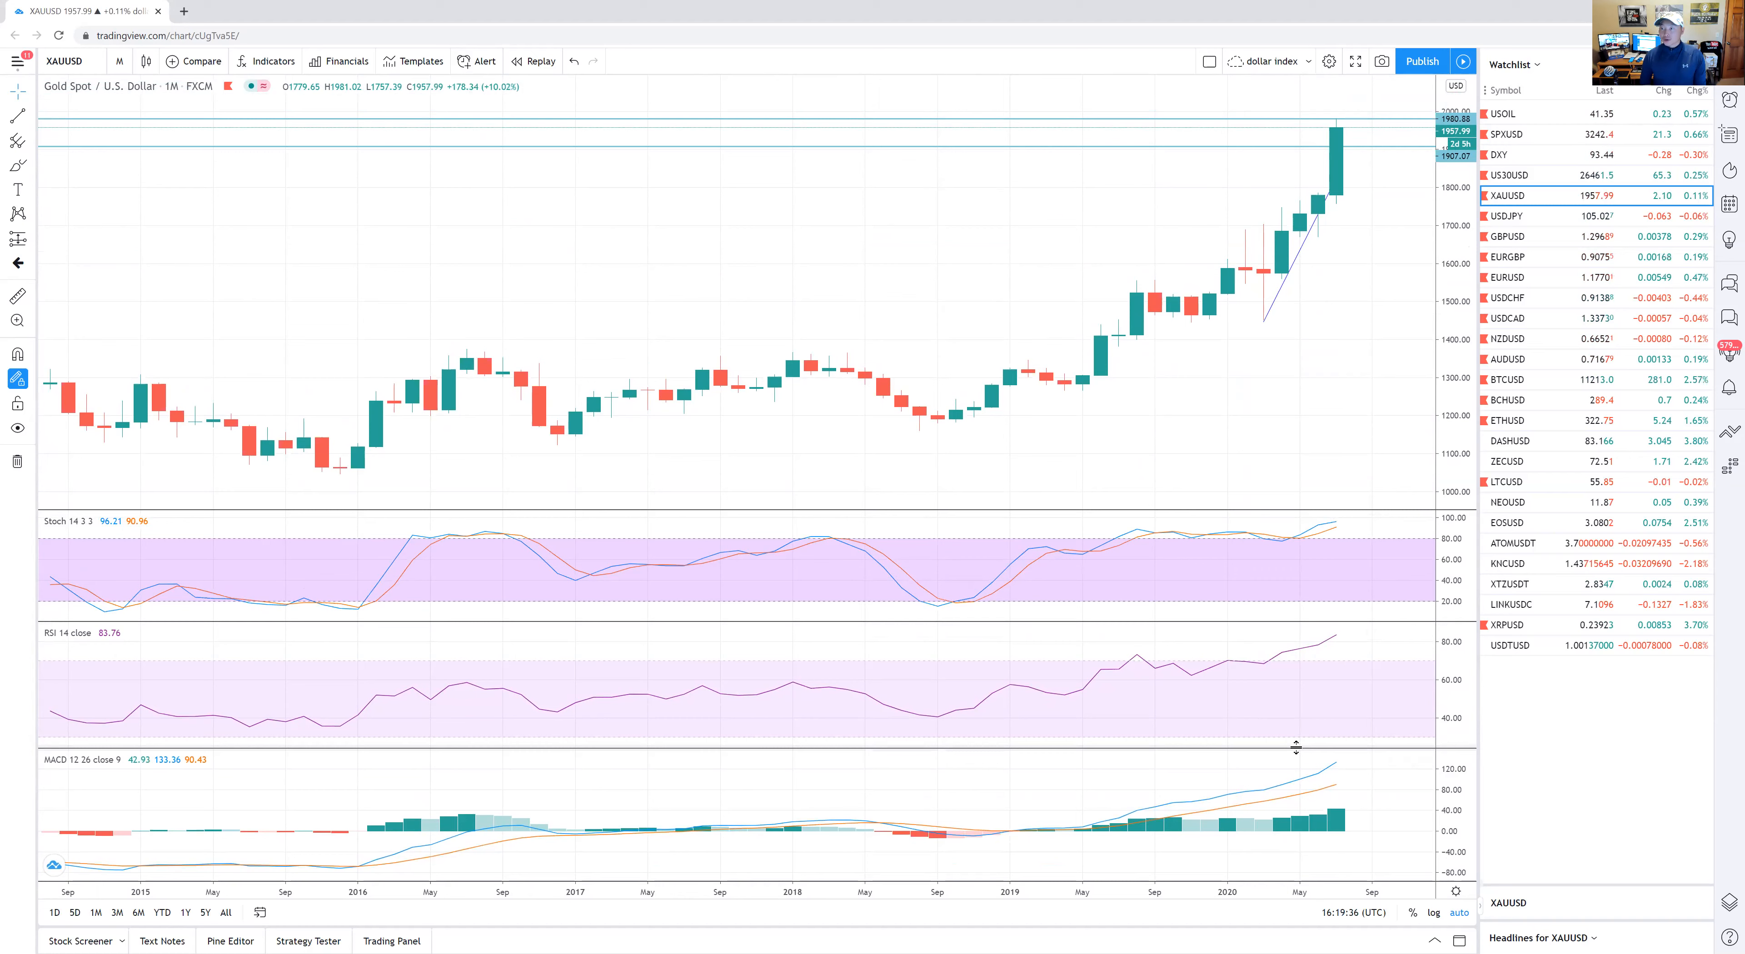
mouse_move(1234, 802)
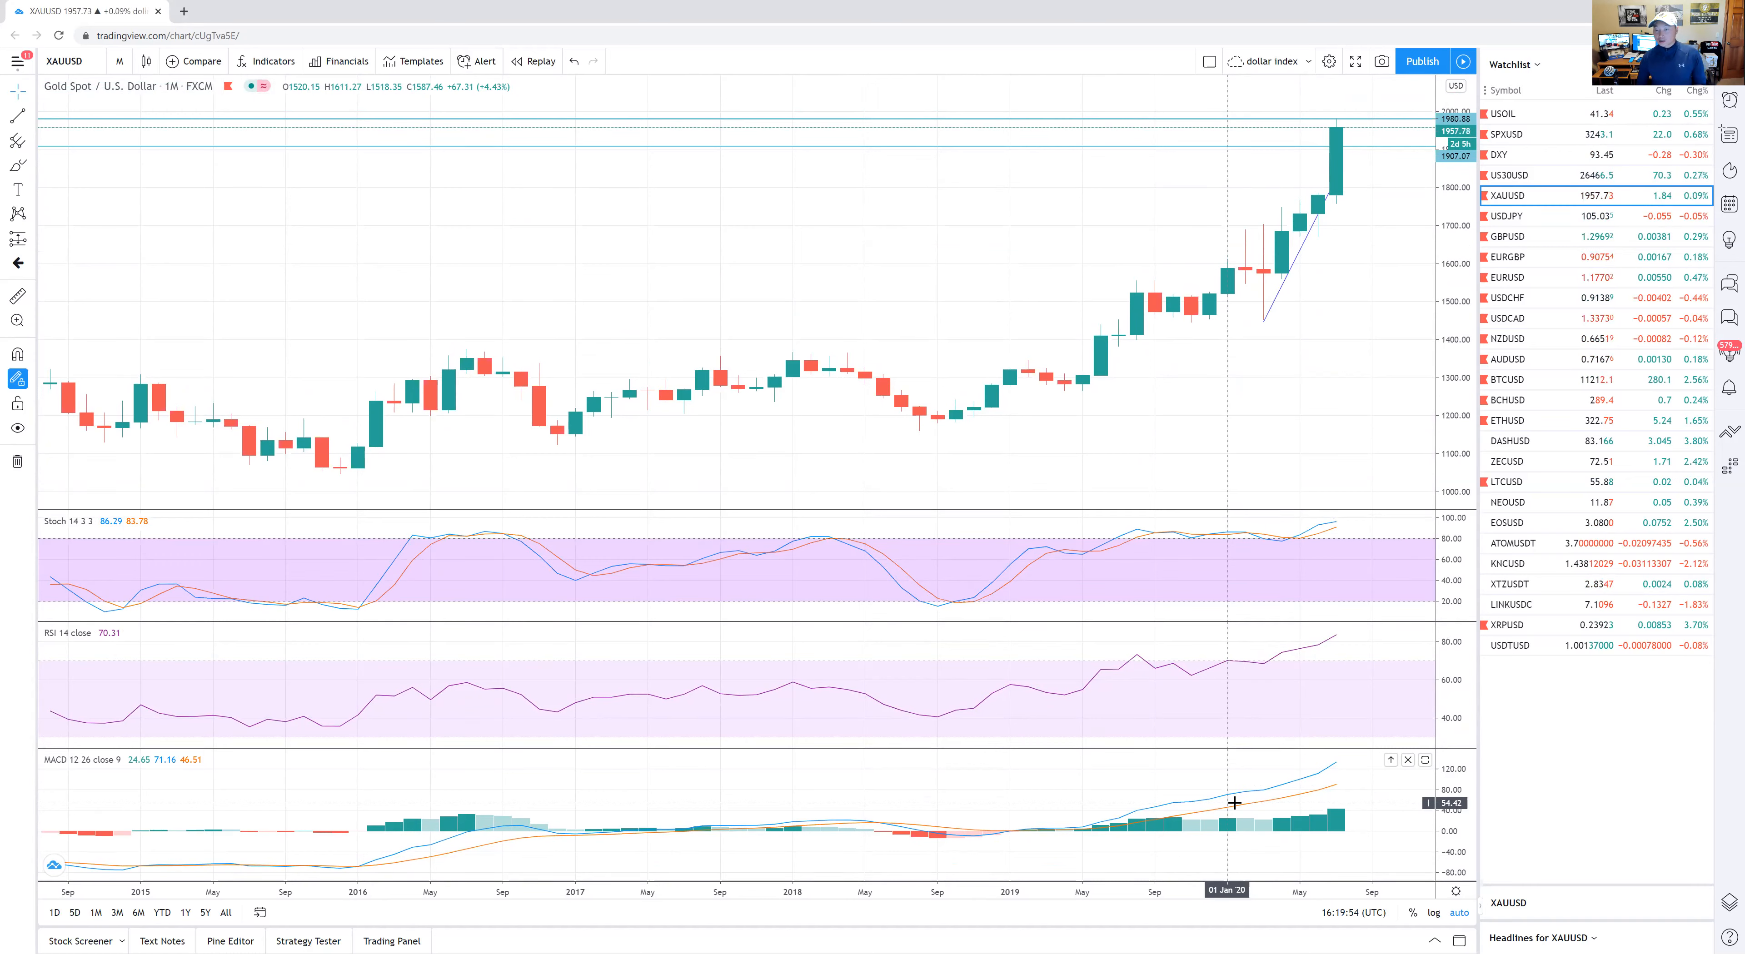
mouse_move(1234, 867)
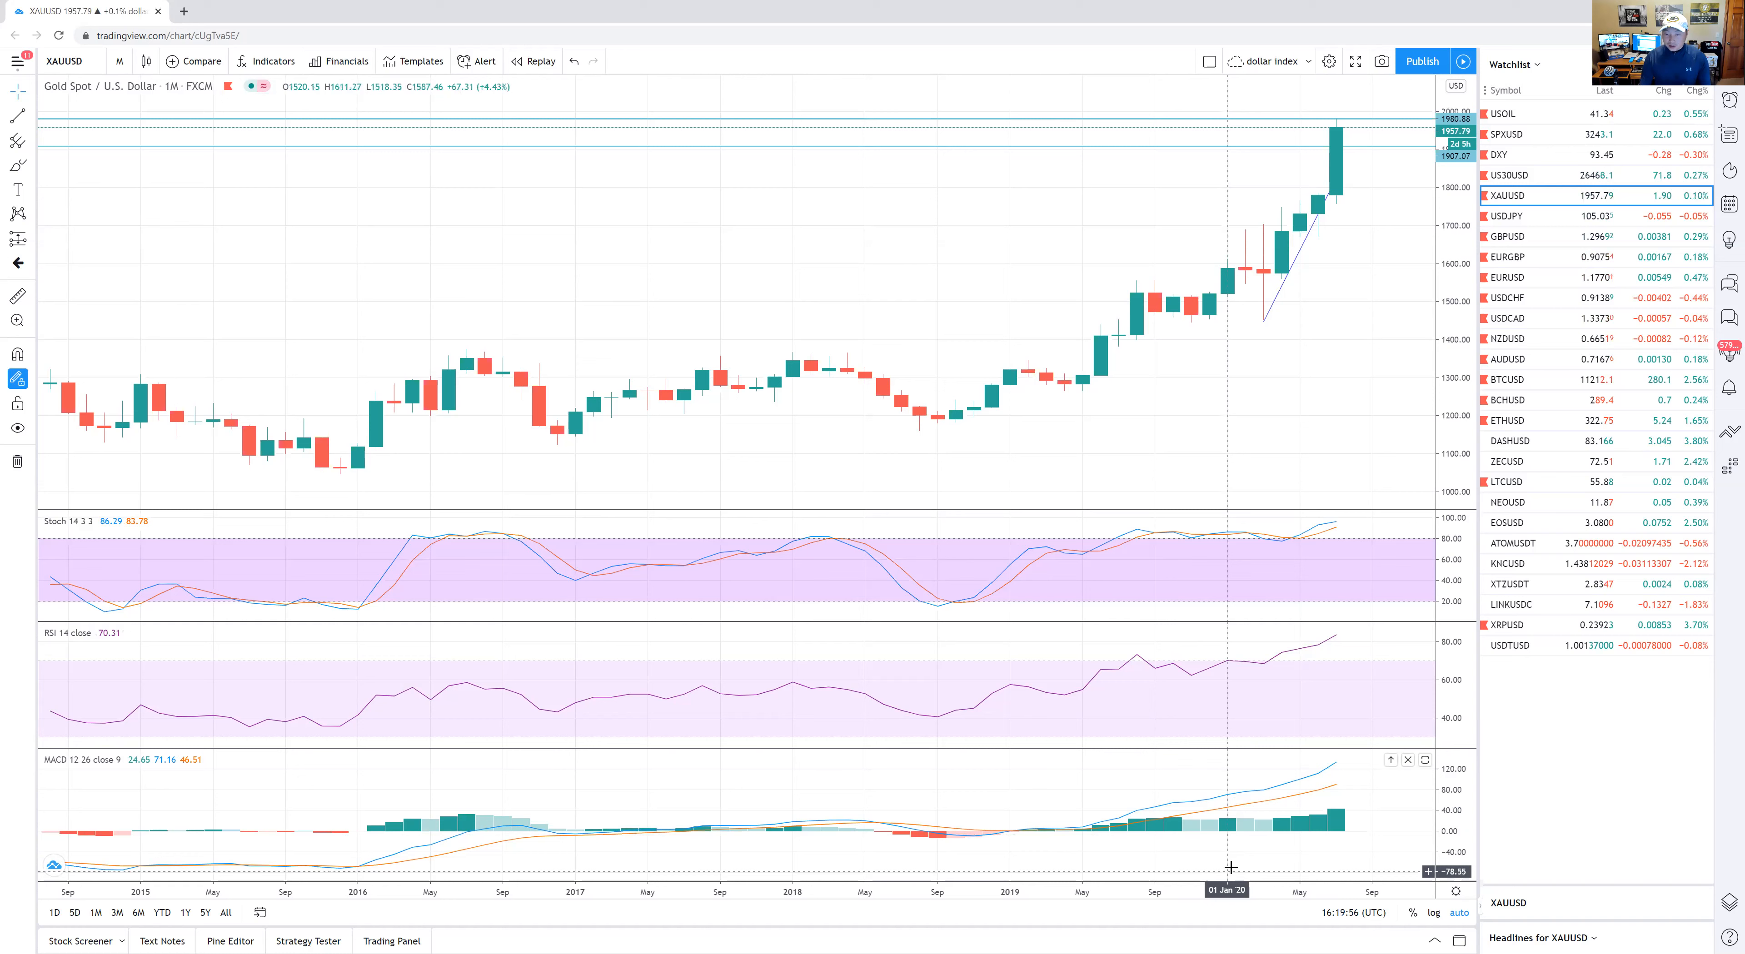
mouse_move(1146, 789)
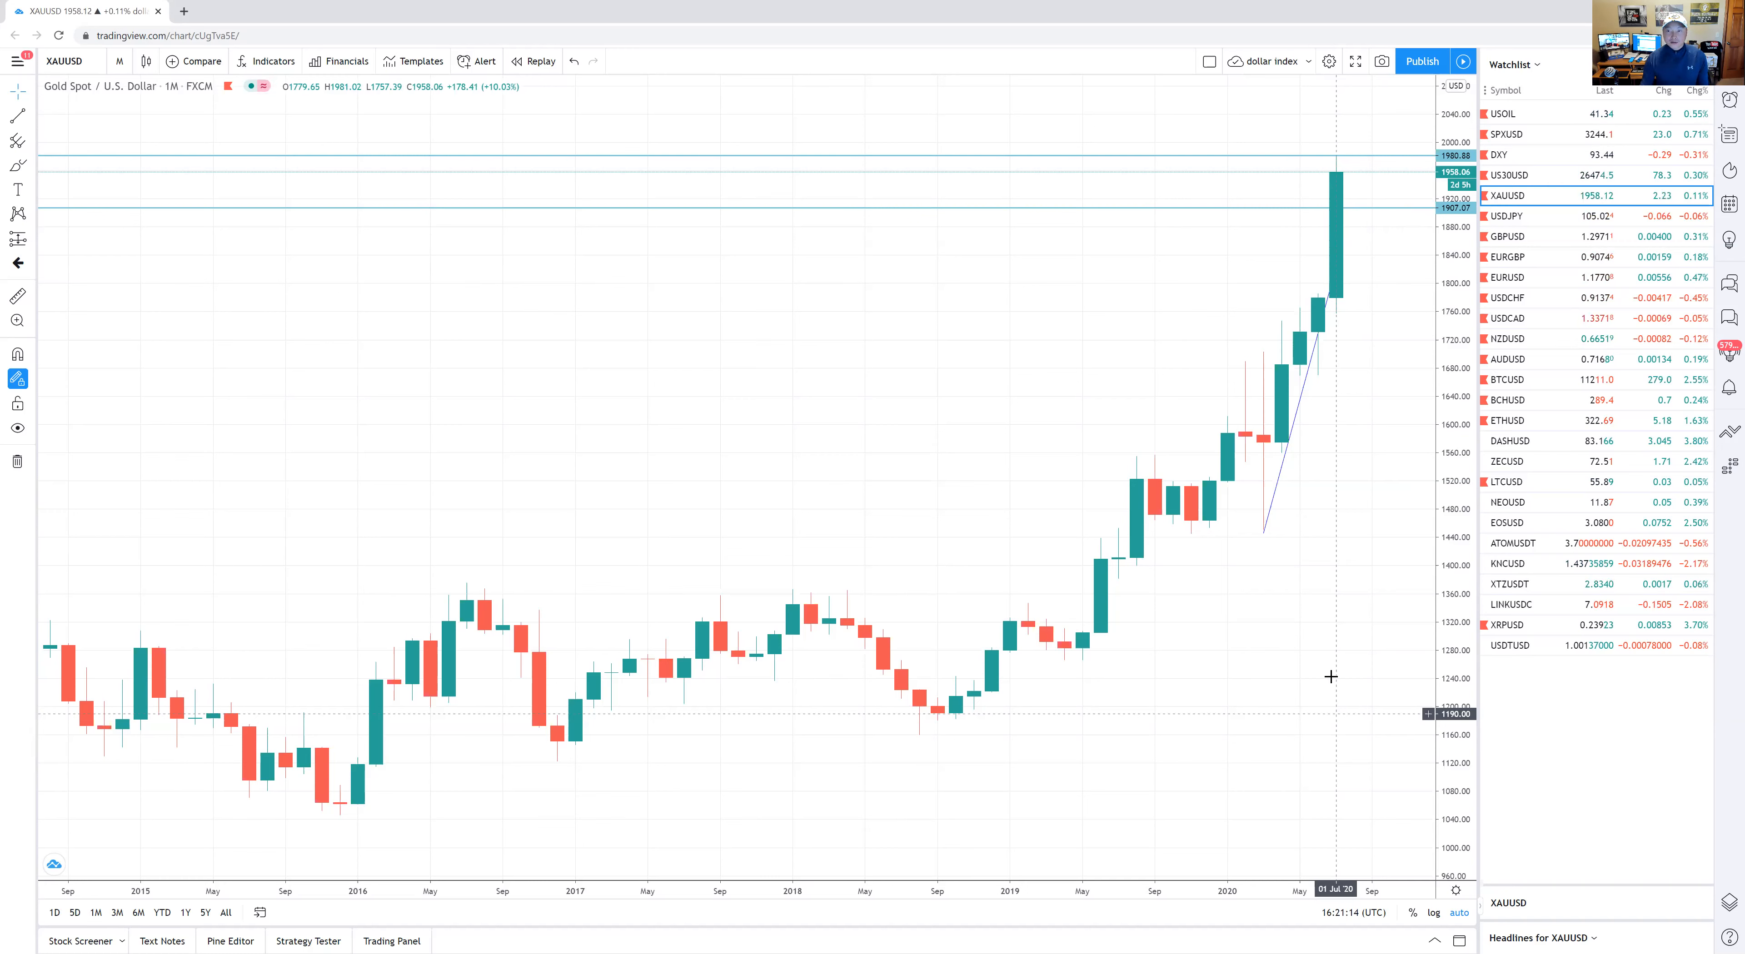
mouse_move(1342, 699)
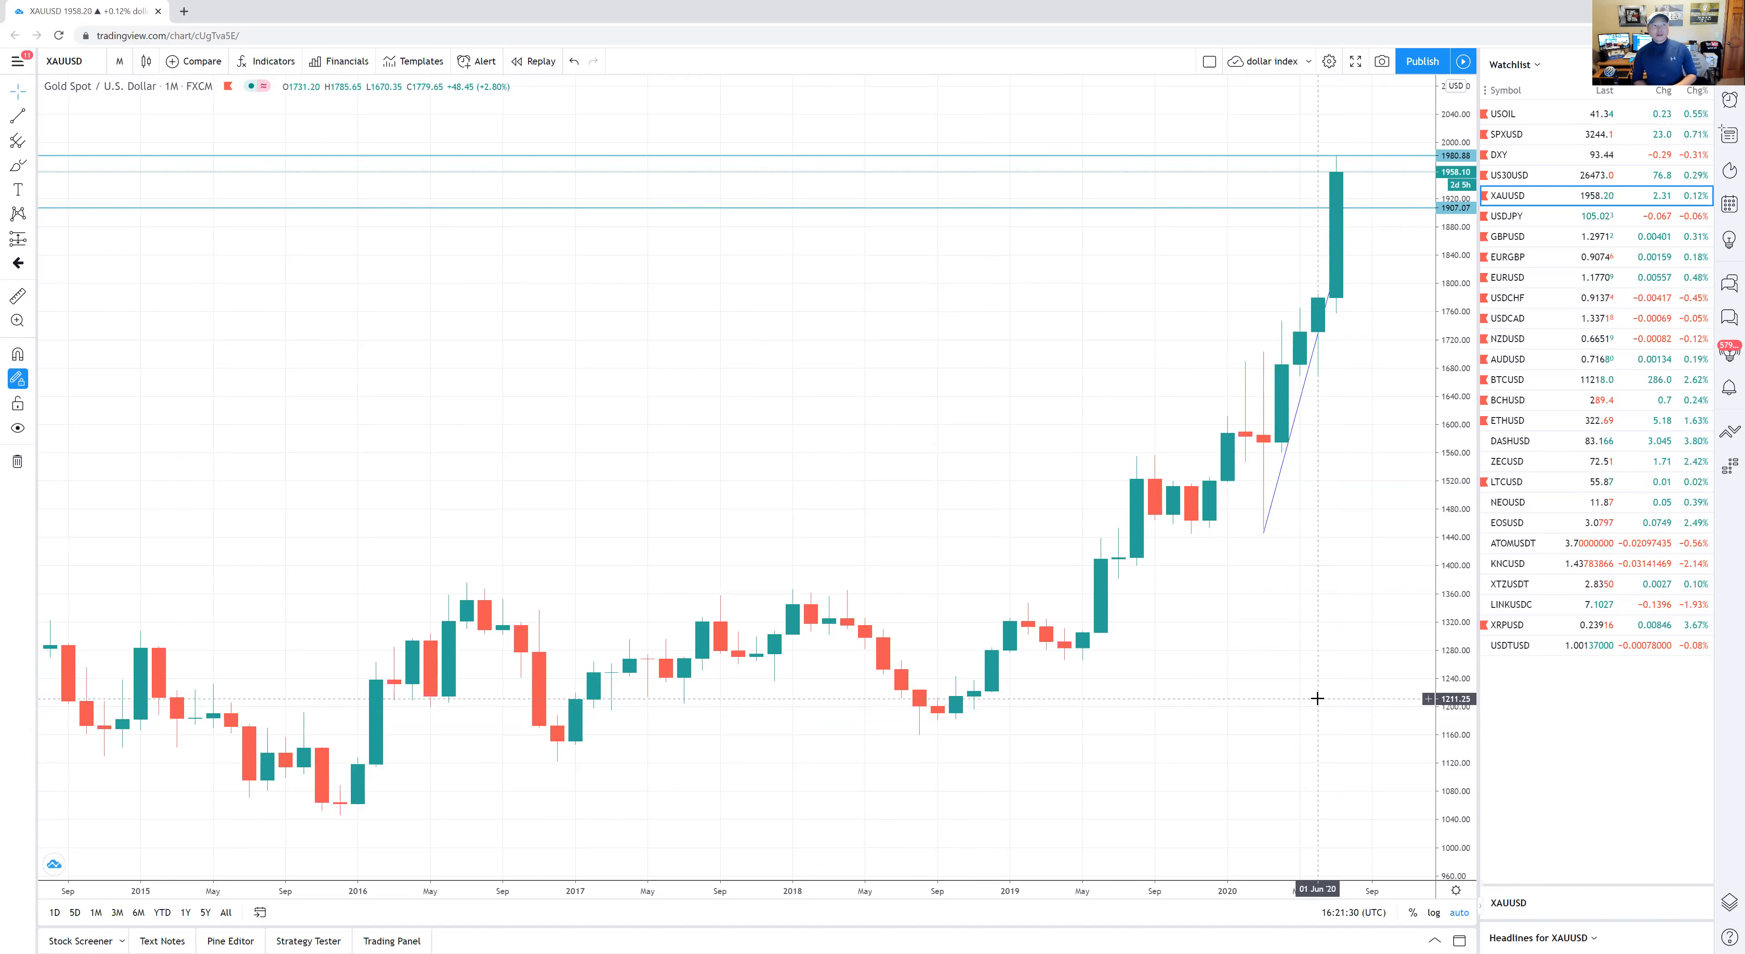
mouse_move(1280, 676)
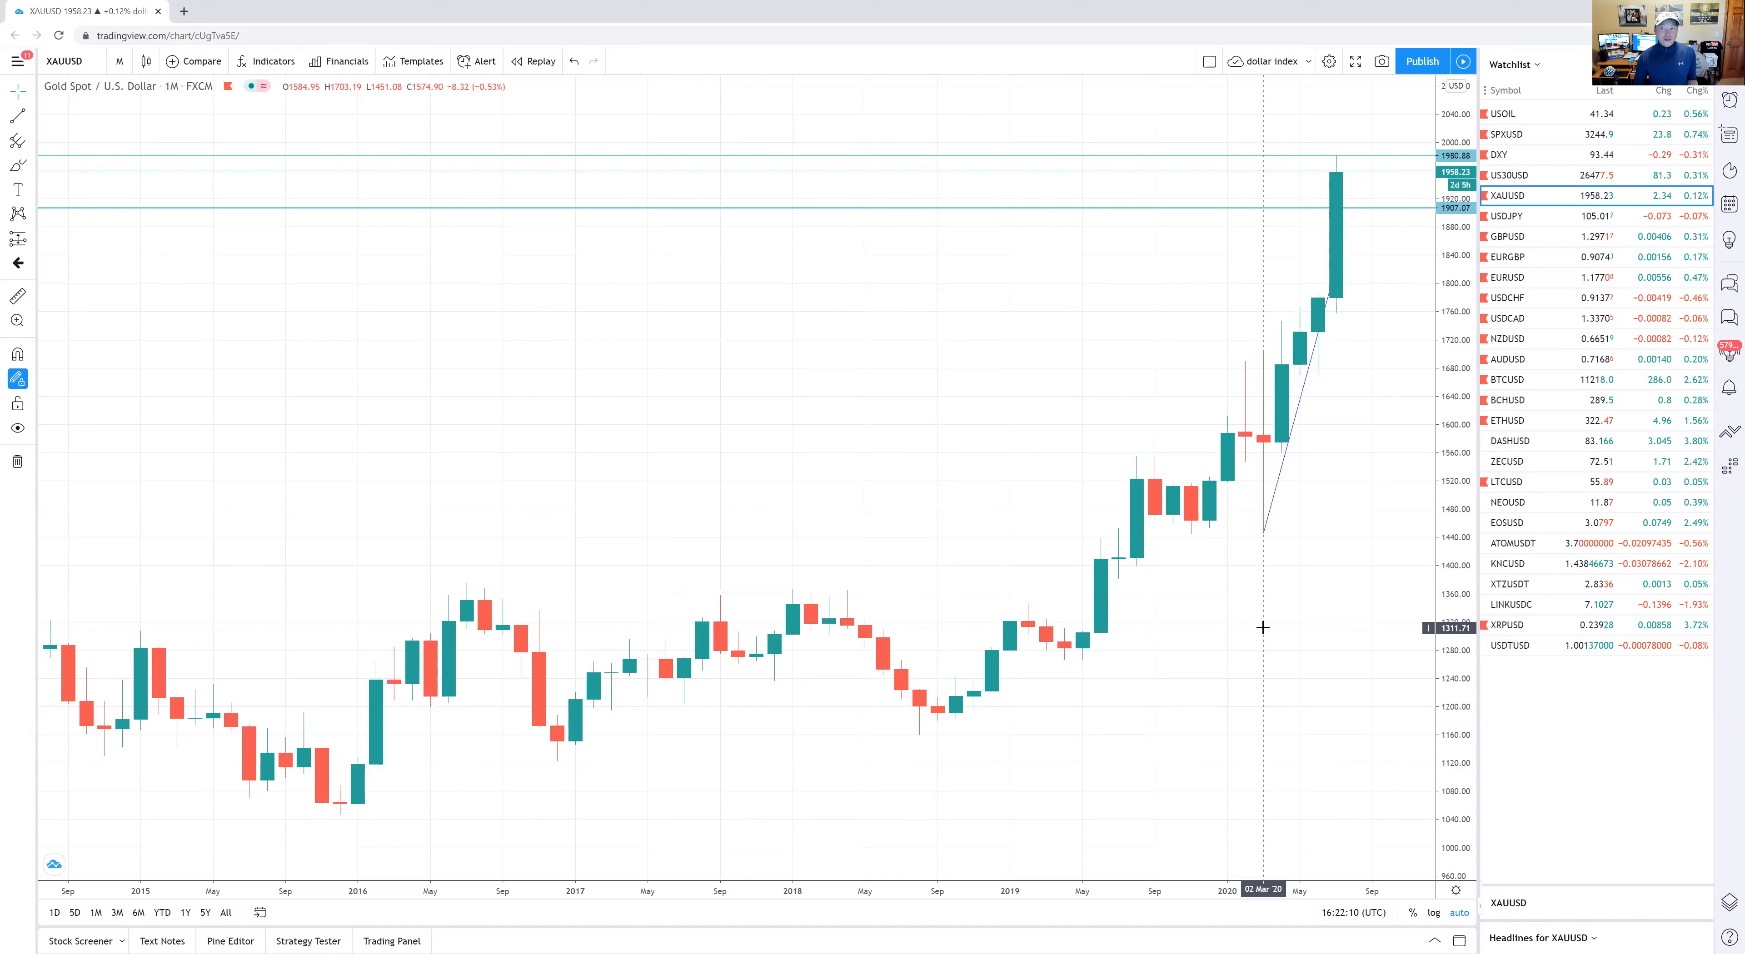
mouse_move(1239, 467)
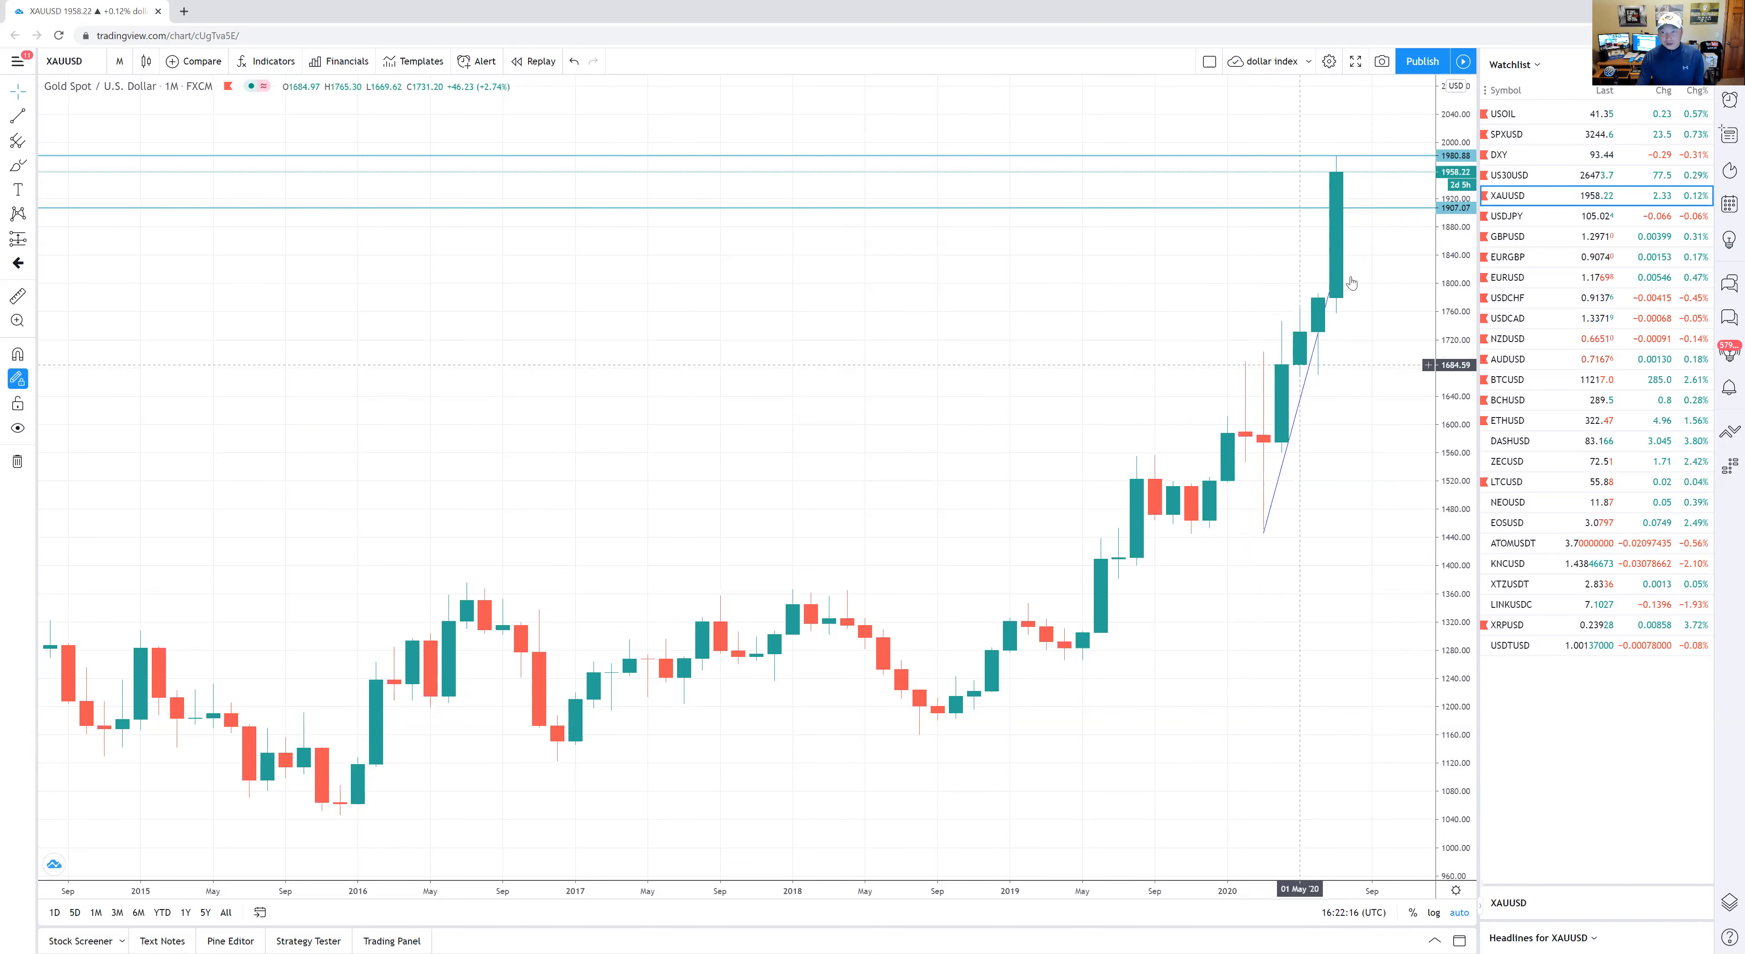
- Load DXY from the Watchlist to show the US Dollar Index monthly chart
click(1503, 154)
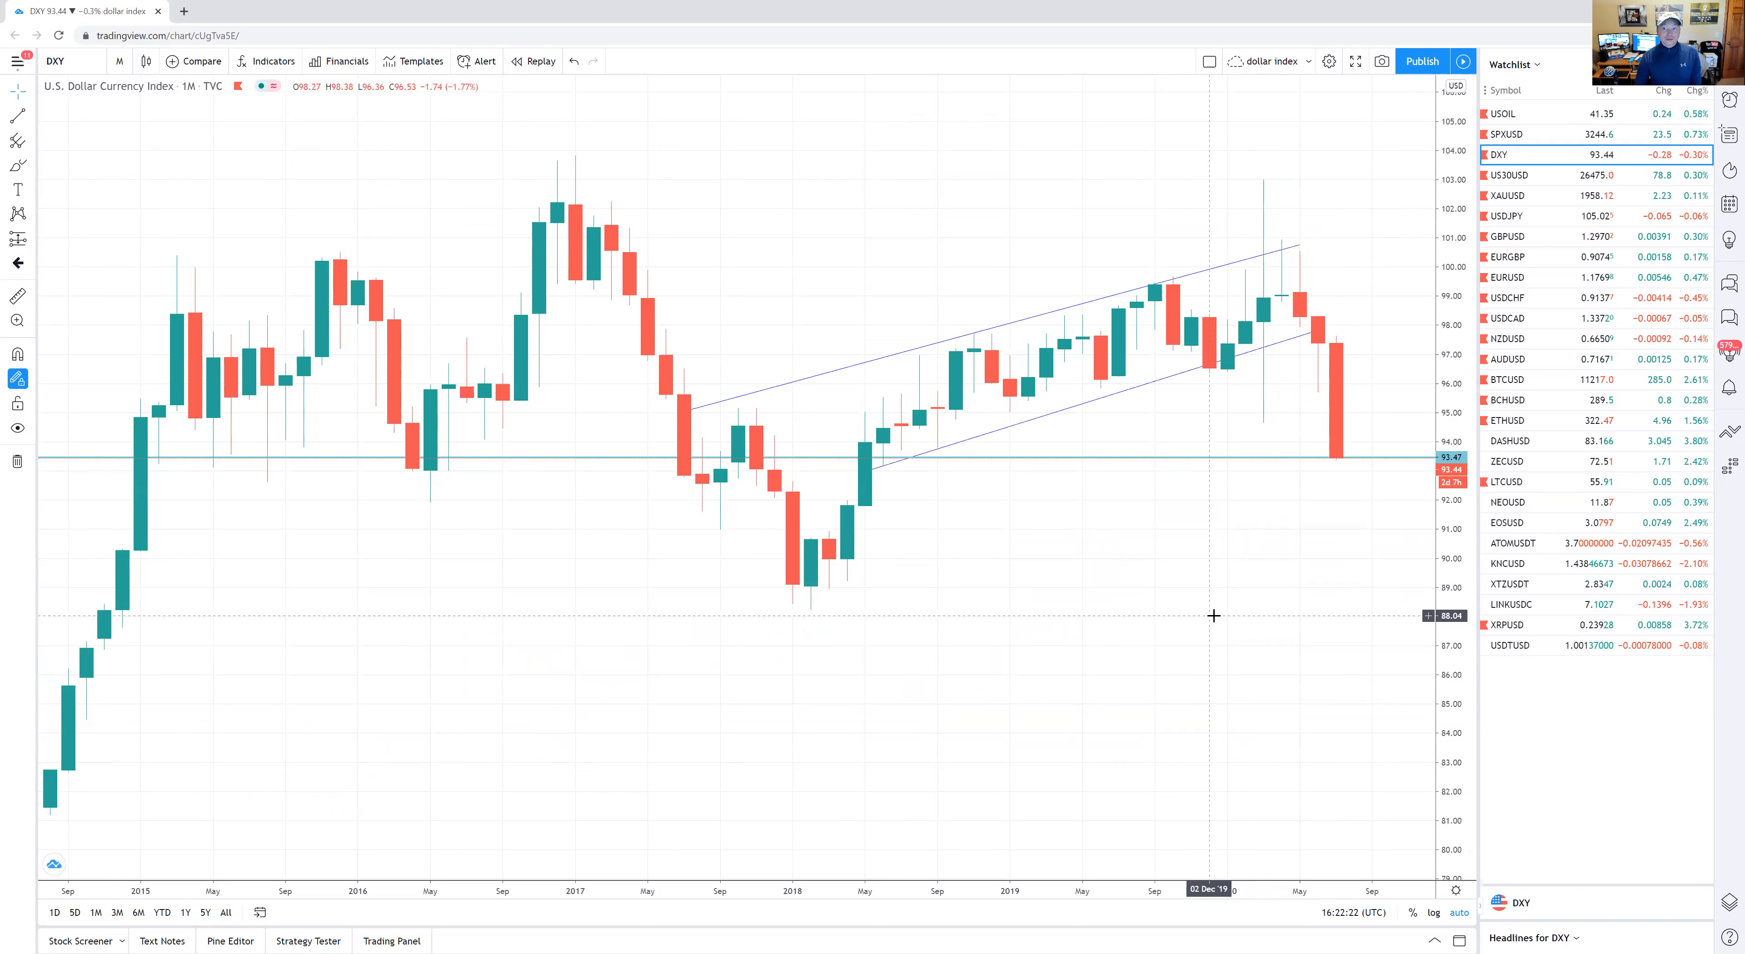
mouse_move(1264, 459)
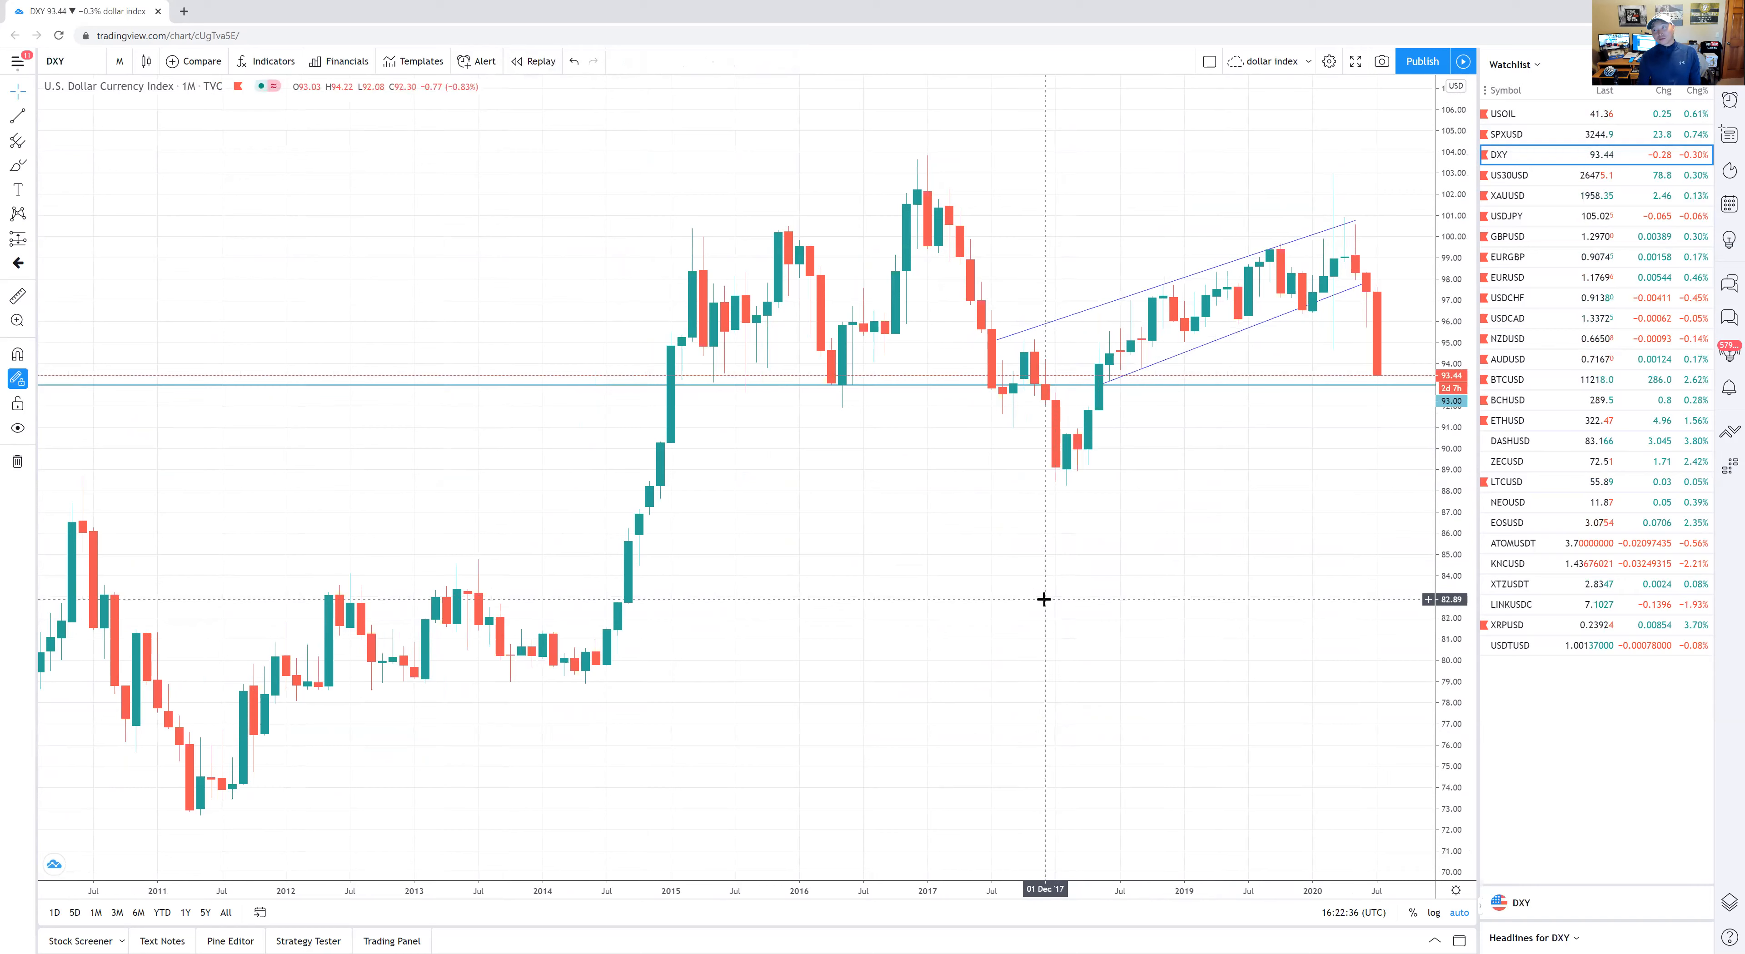
mouse_move(297, 163)
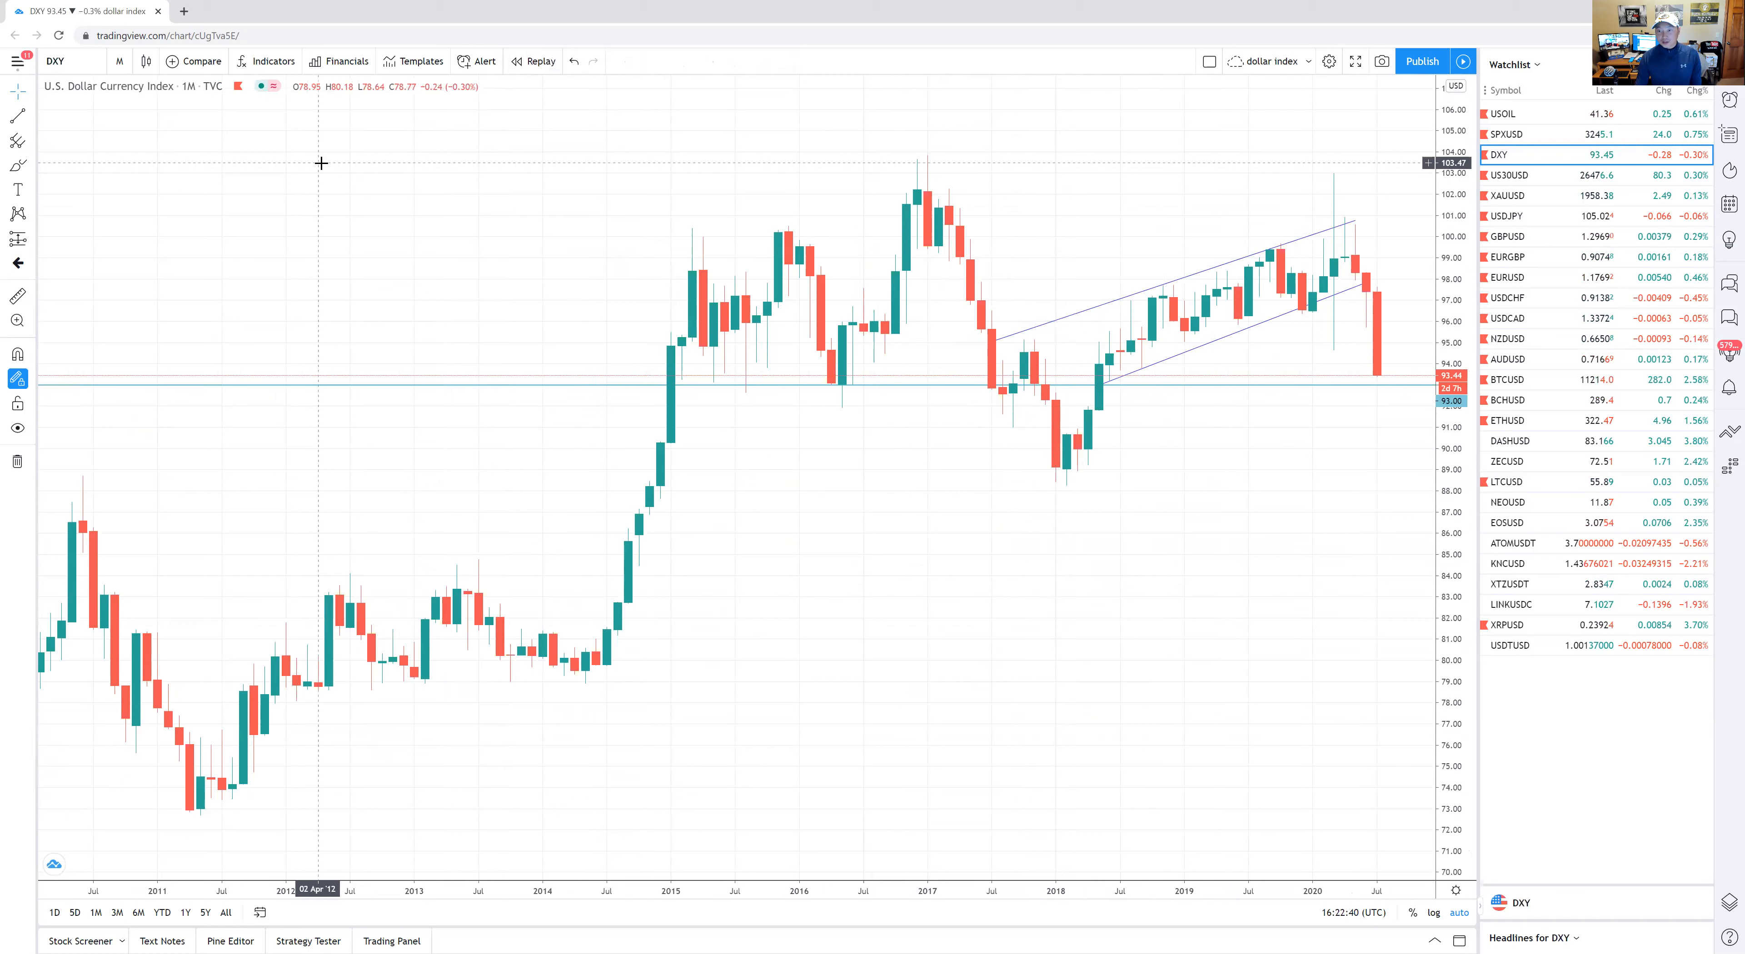
mouse_move(458, 169)
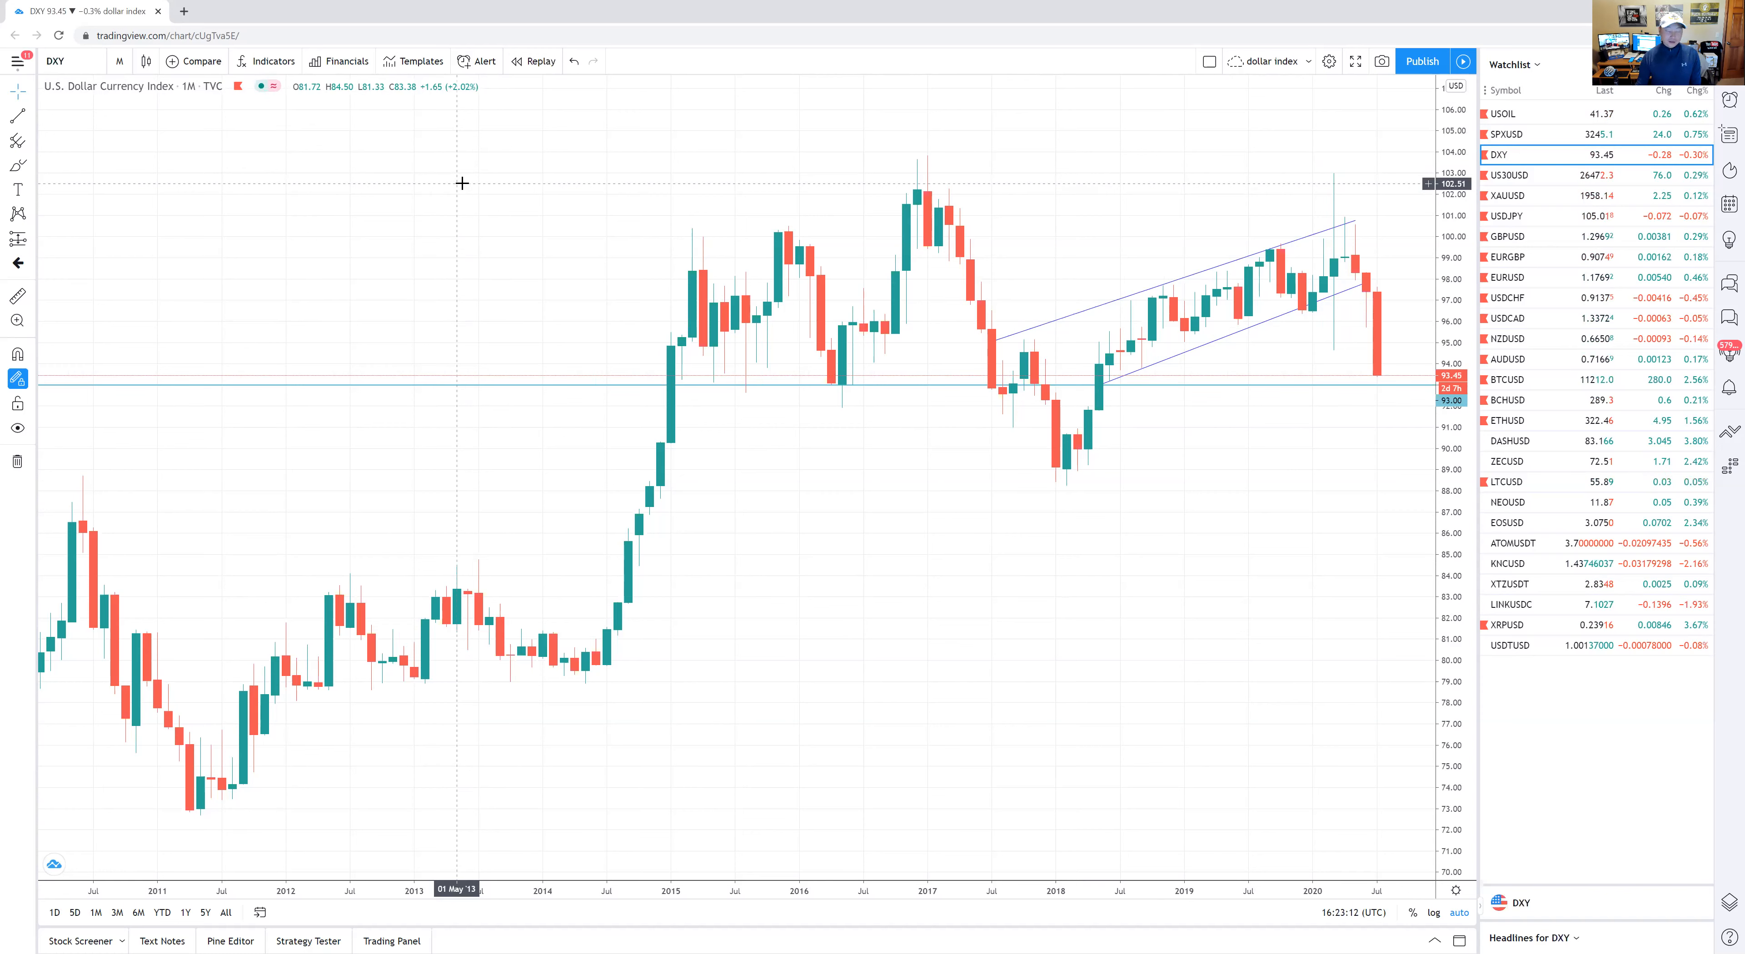
mouse_move(980, 690)
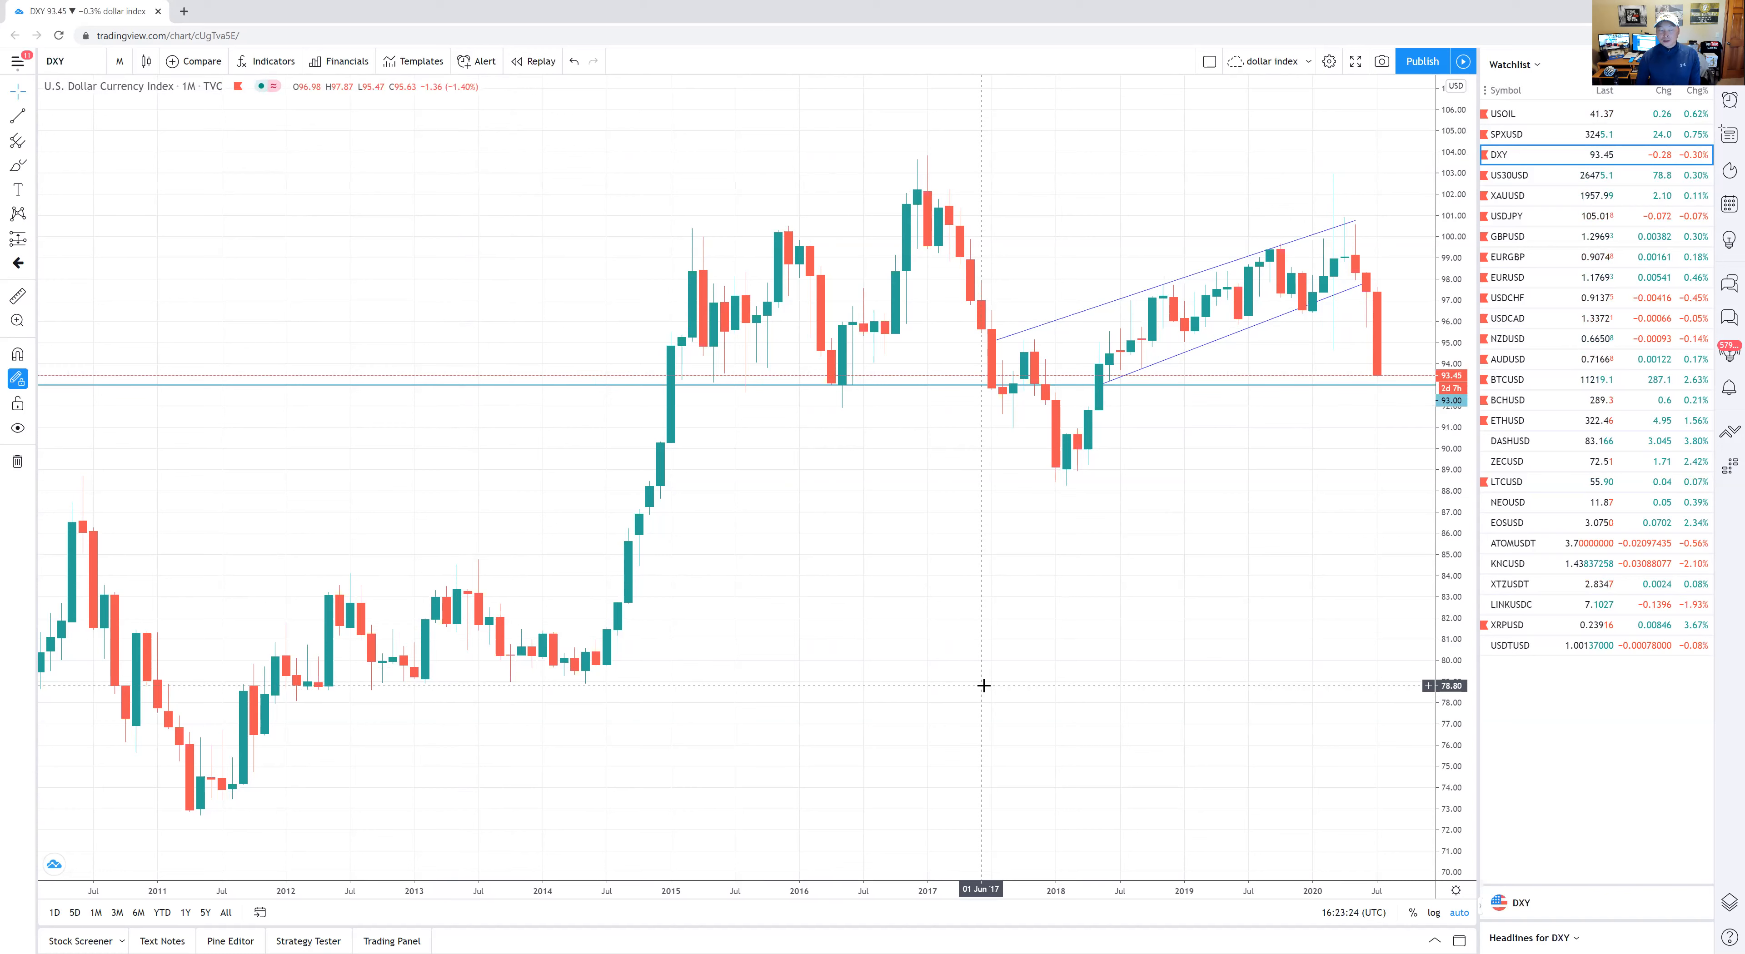
mouse_move(906, 628)
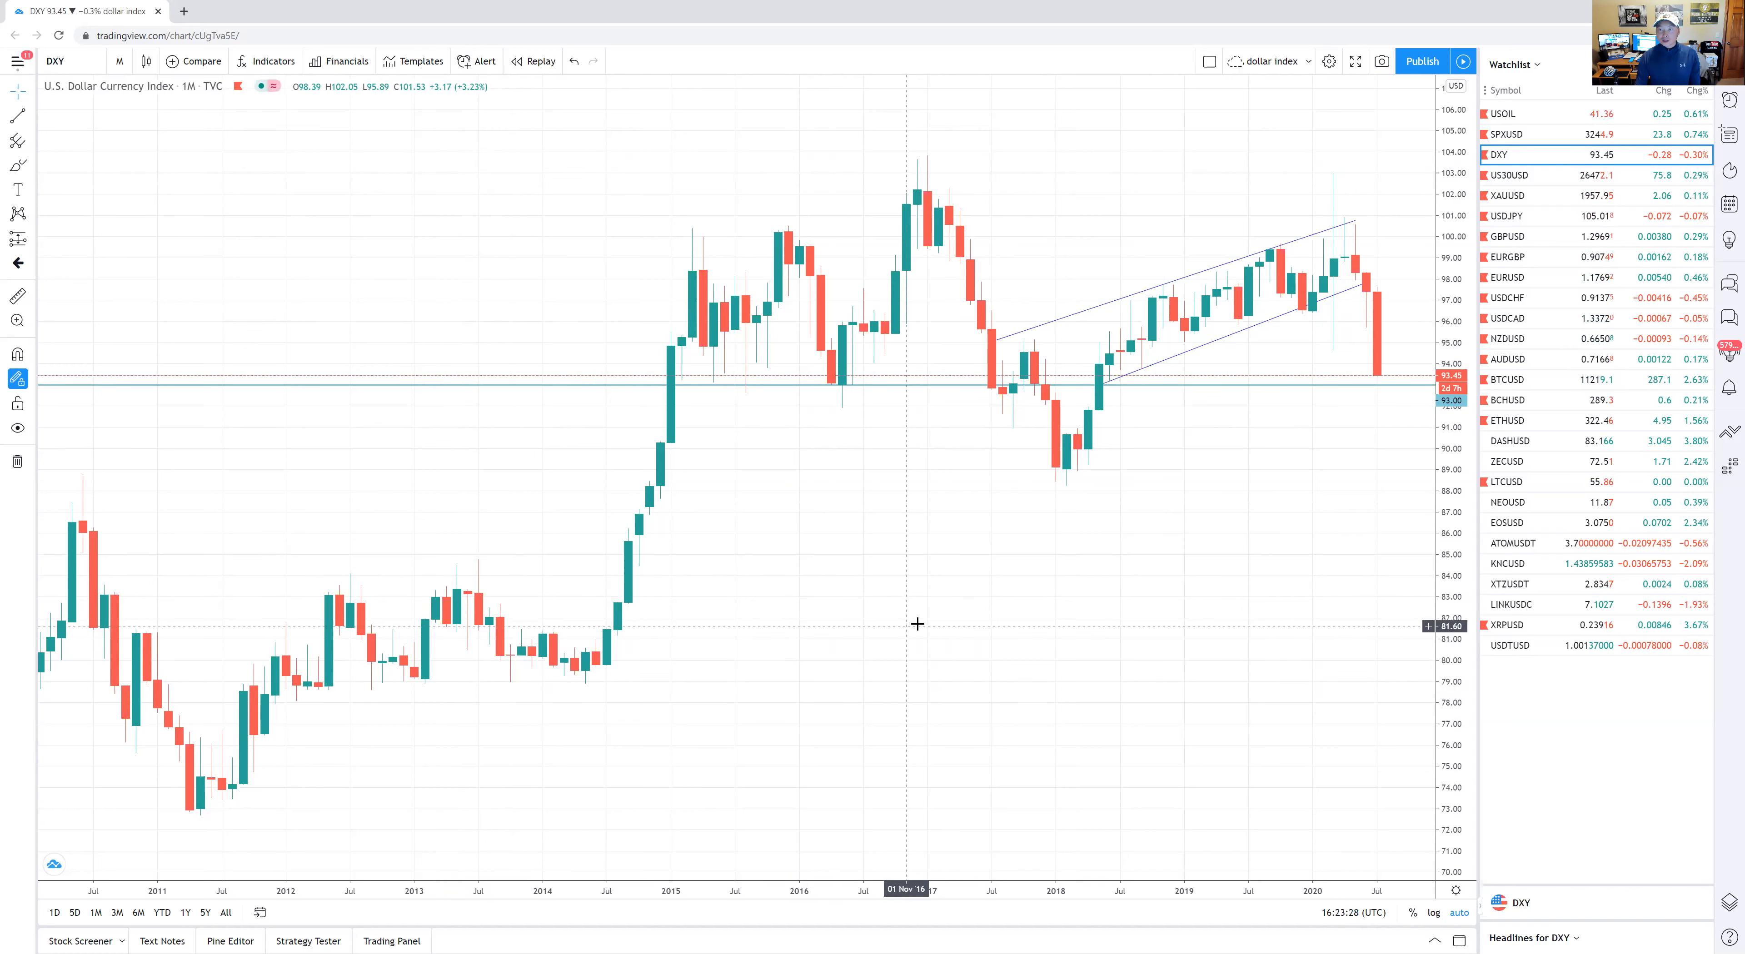
mouse_move(611, 794)
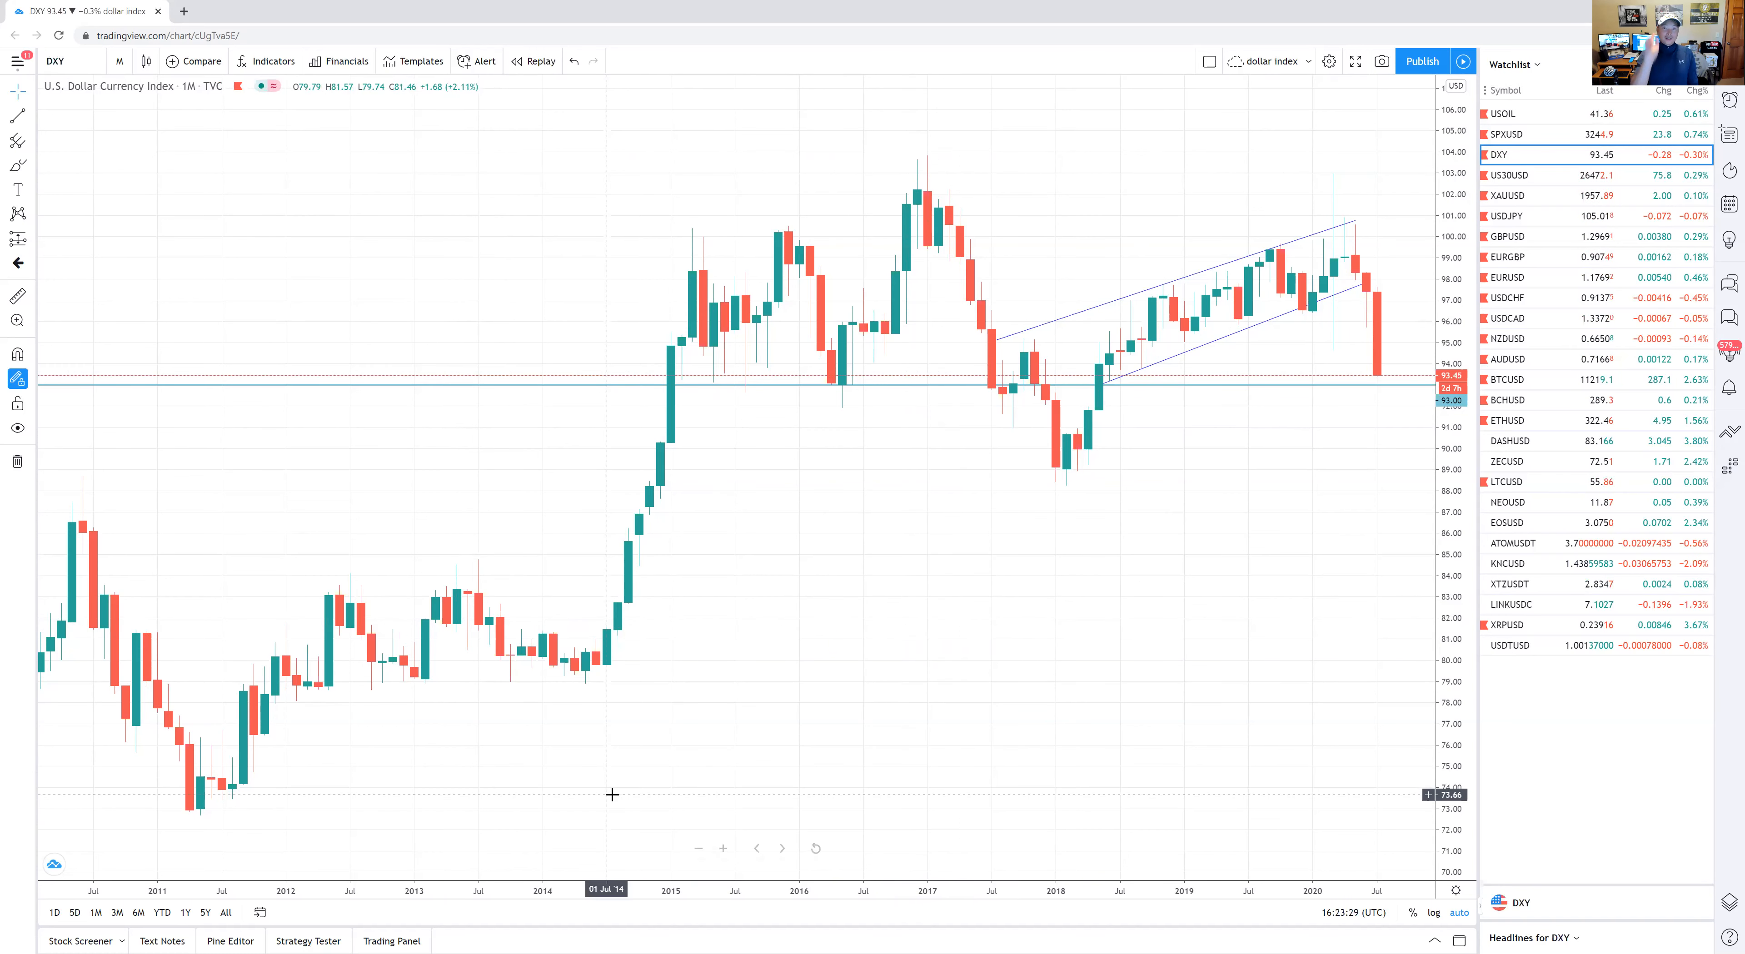